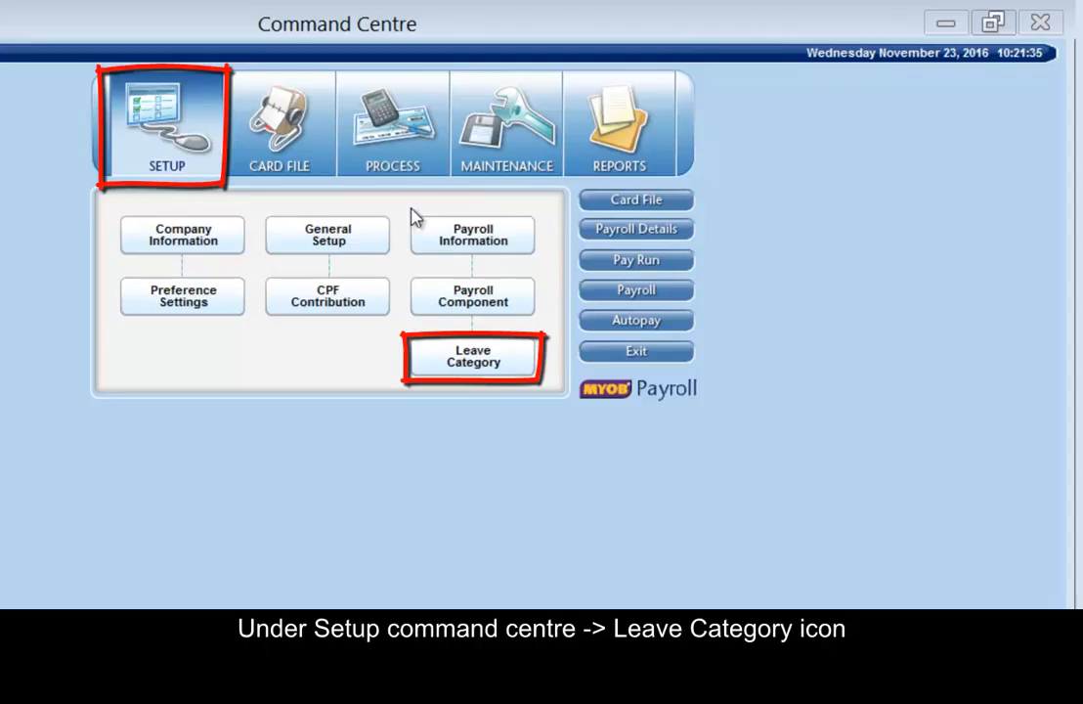
pyautogui.moveTo(145, 119)
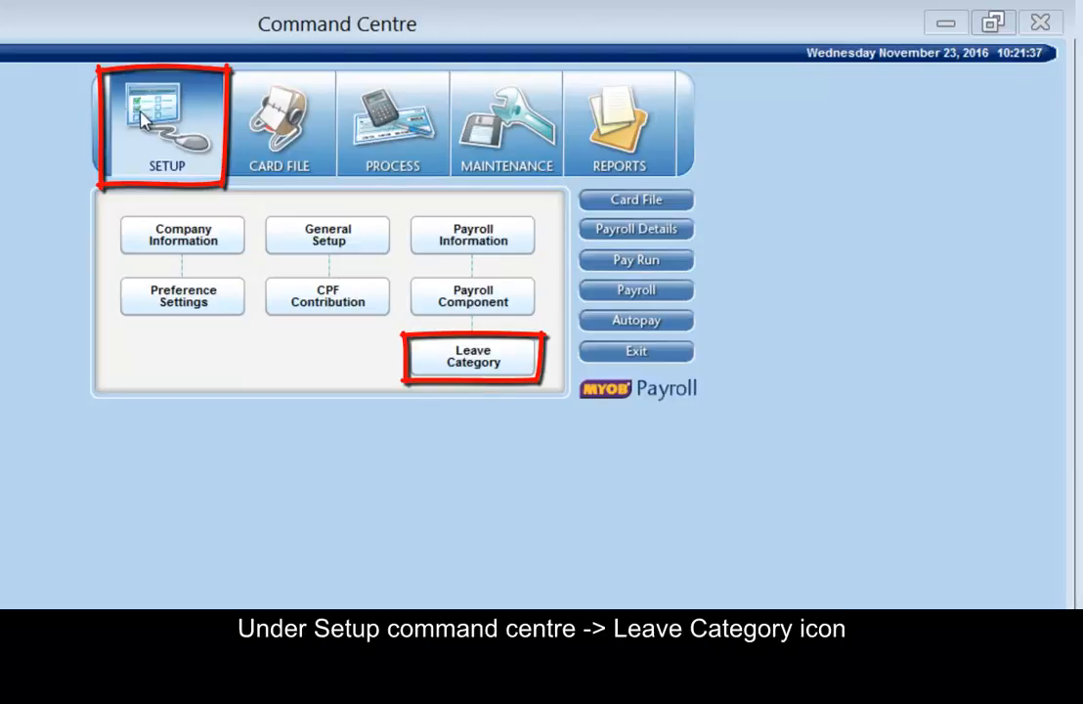
# - Review the Annual Leave category settings and accept them unchanged
pyautogui.click(473, 355)
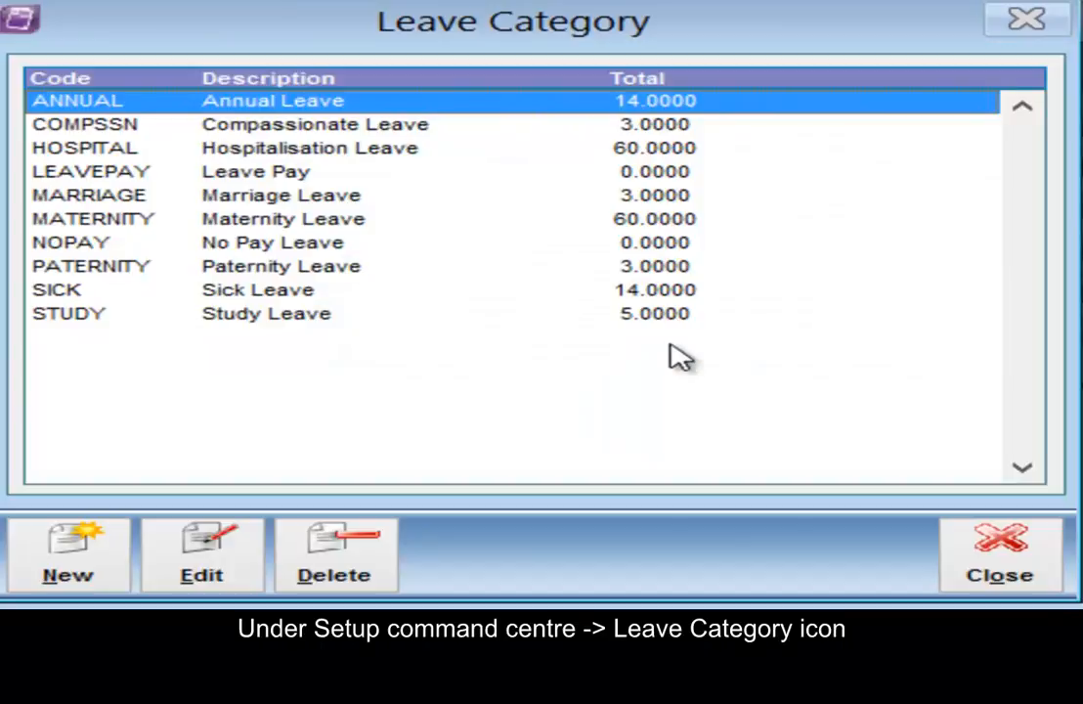
pyautogui.click(203, 555)
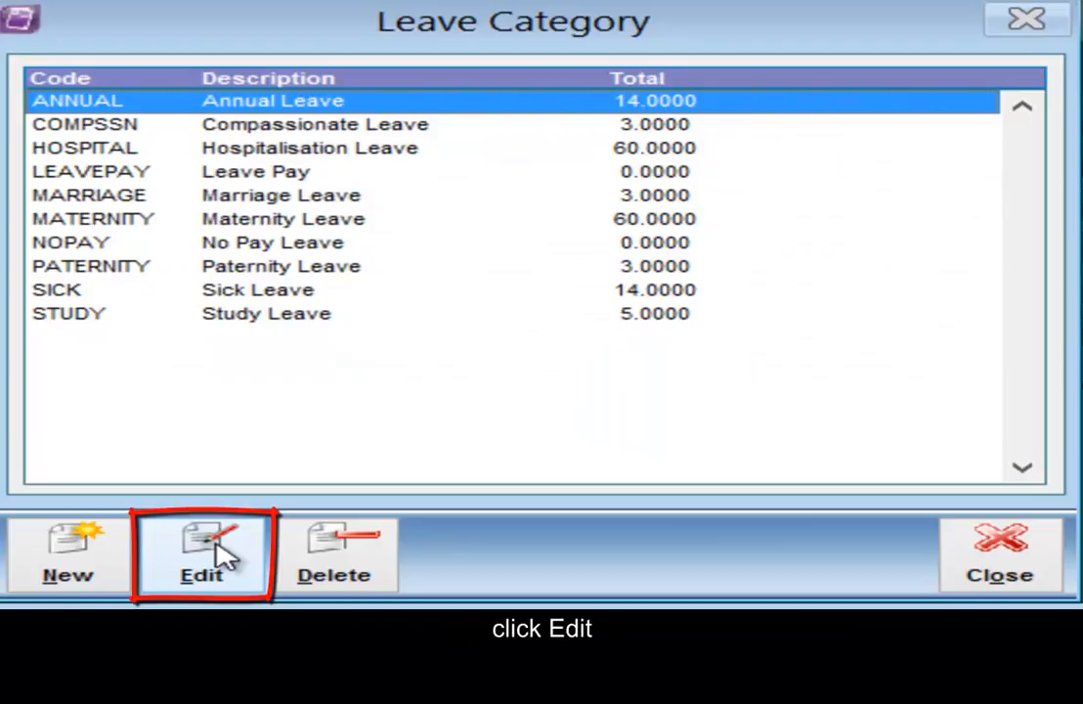
pyautogui.click(201, 555)
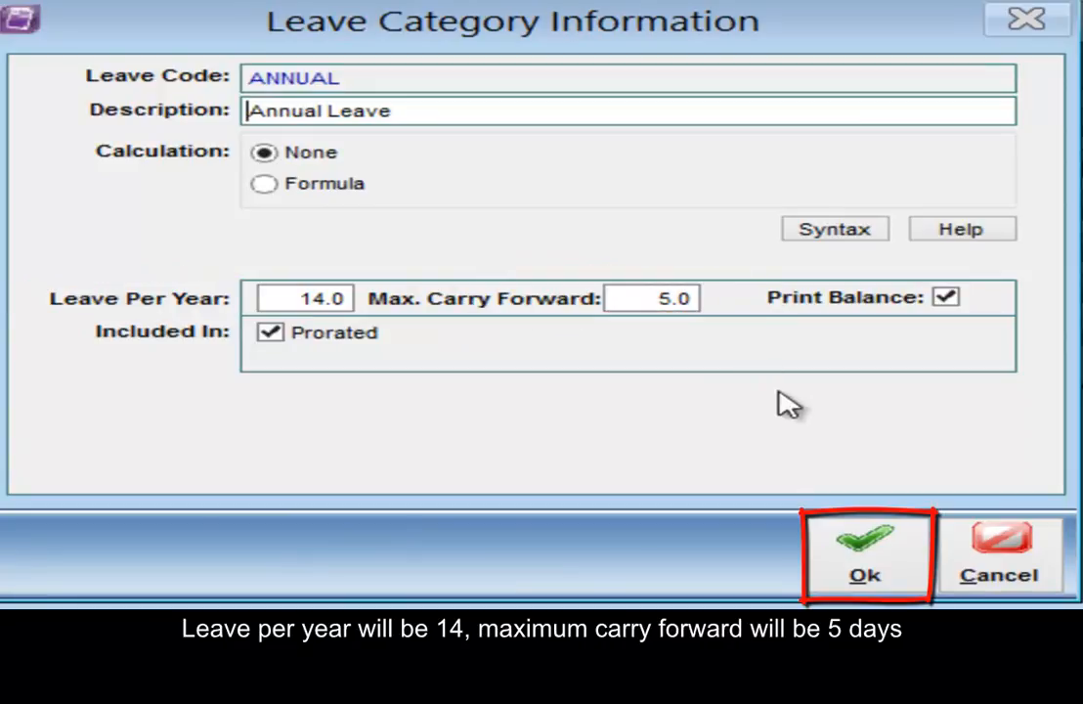
pyautogui.click(864, 552)
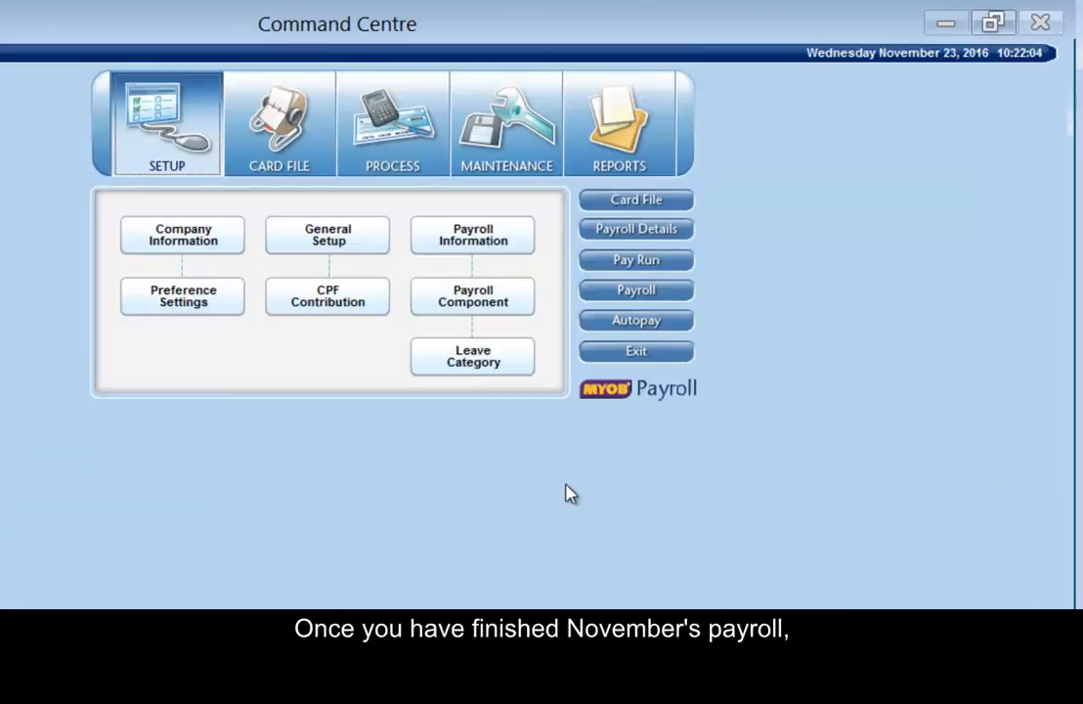
pyautogui.moveTo(391, 186)
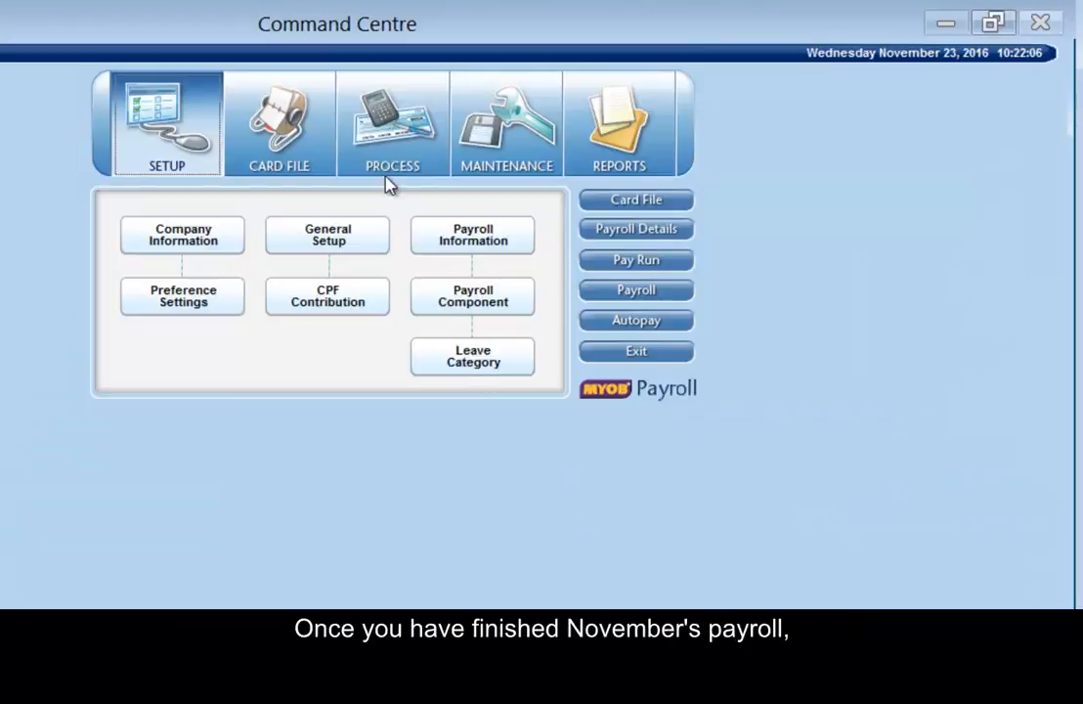
# - Back up ABC PTE LTD's payroll data to a zip file from Maintenance
pyautogui.click(506, 122)
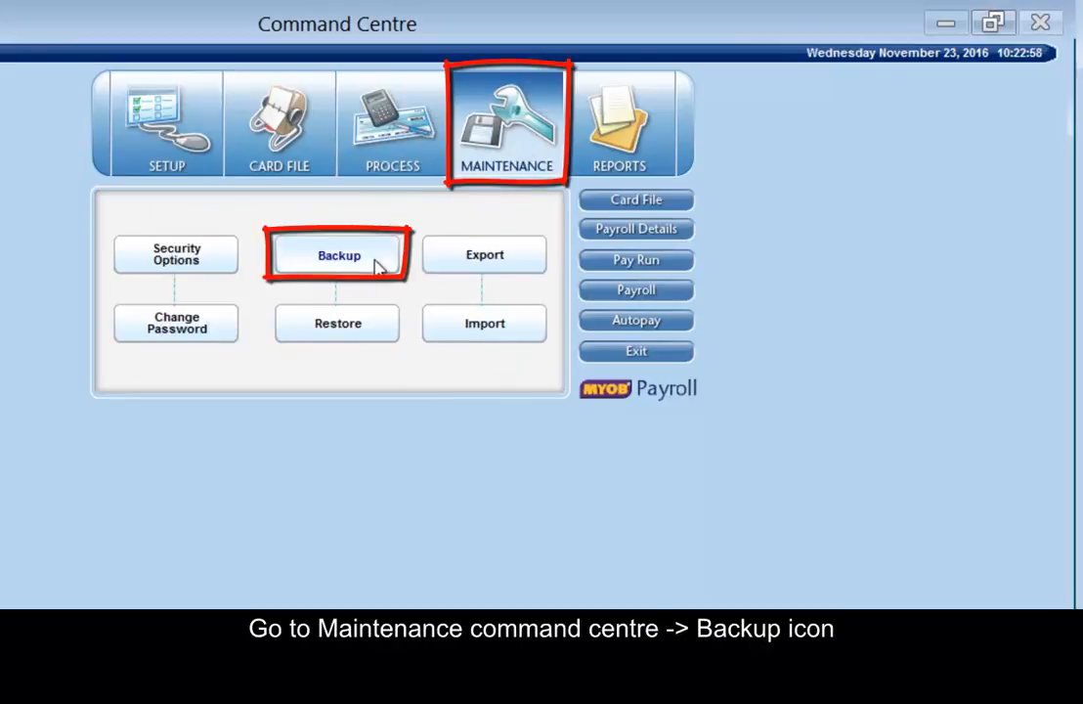
pyautogui.click(338, 254)
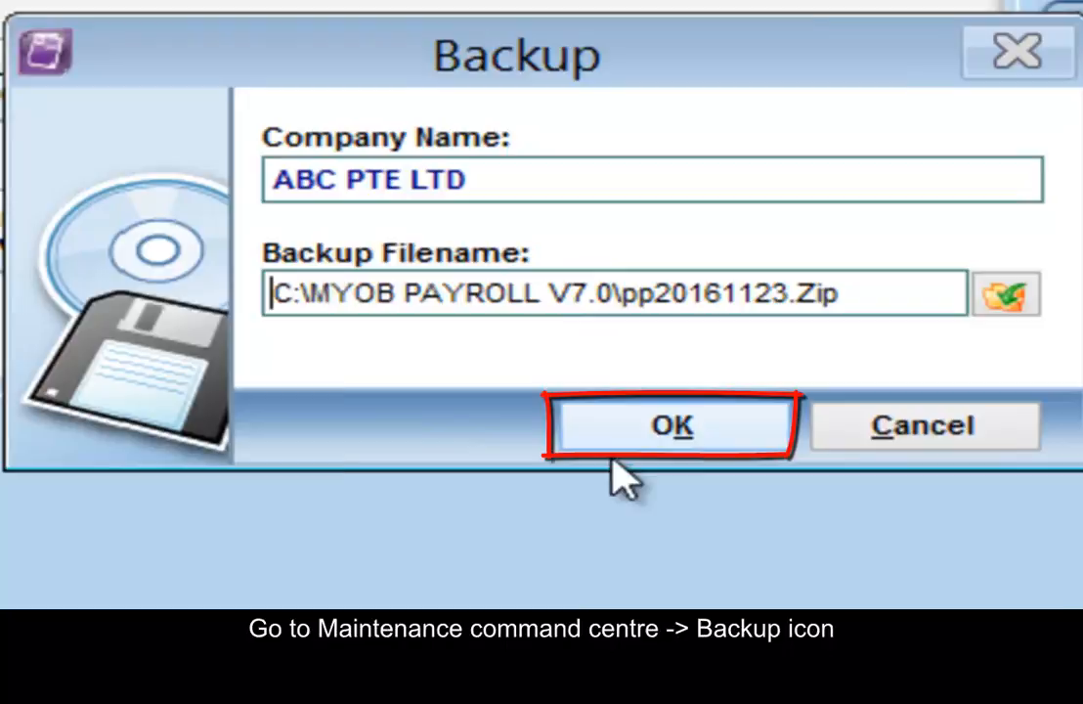
pyautogui.click(673, 424)
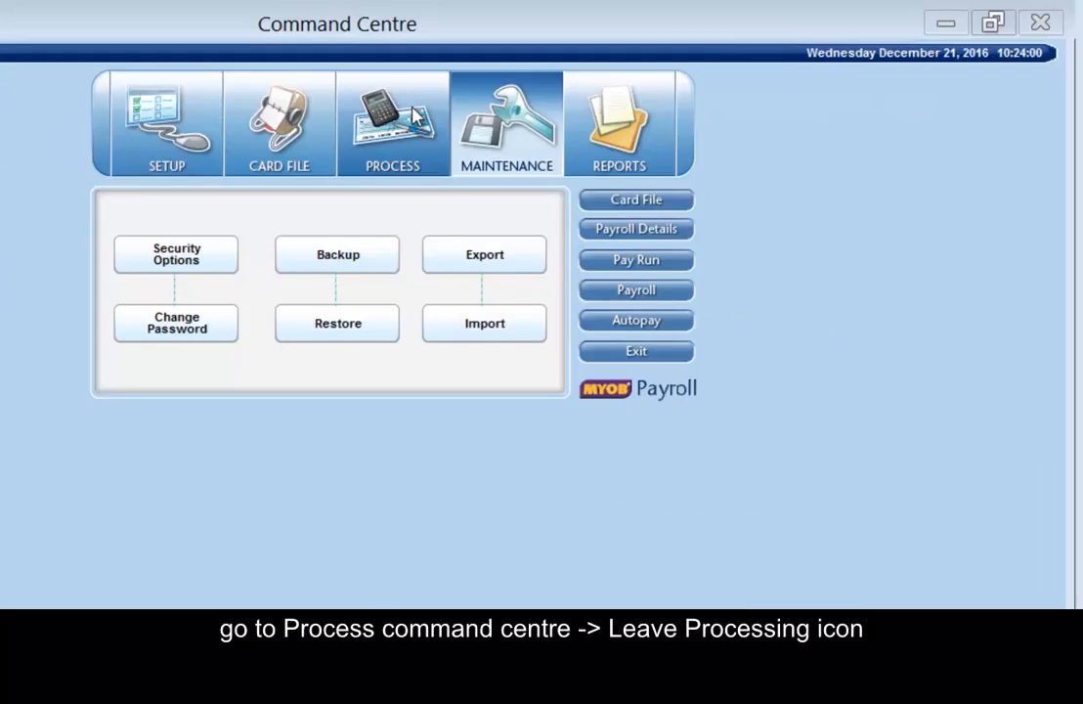
pyautogui.click(391, 121)
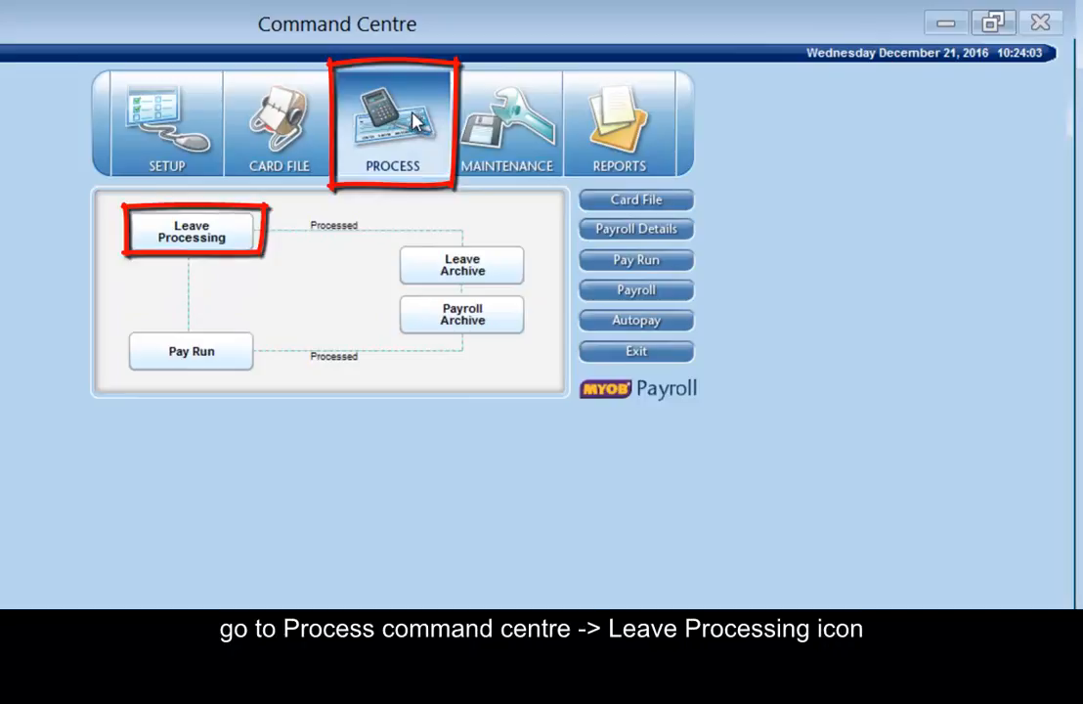
pyautogui.click(191, 230)
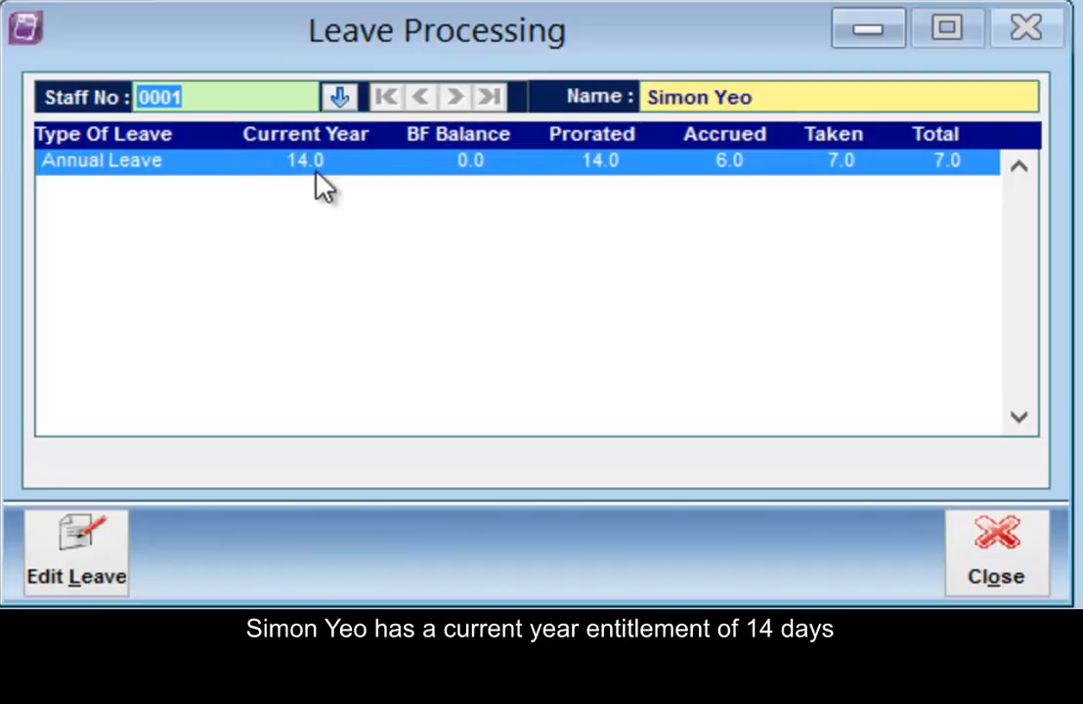
pyautogui.moveTo(817, 111)
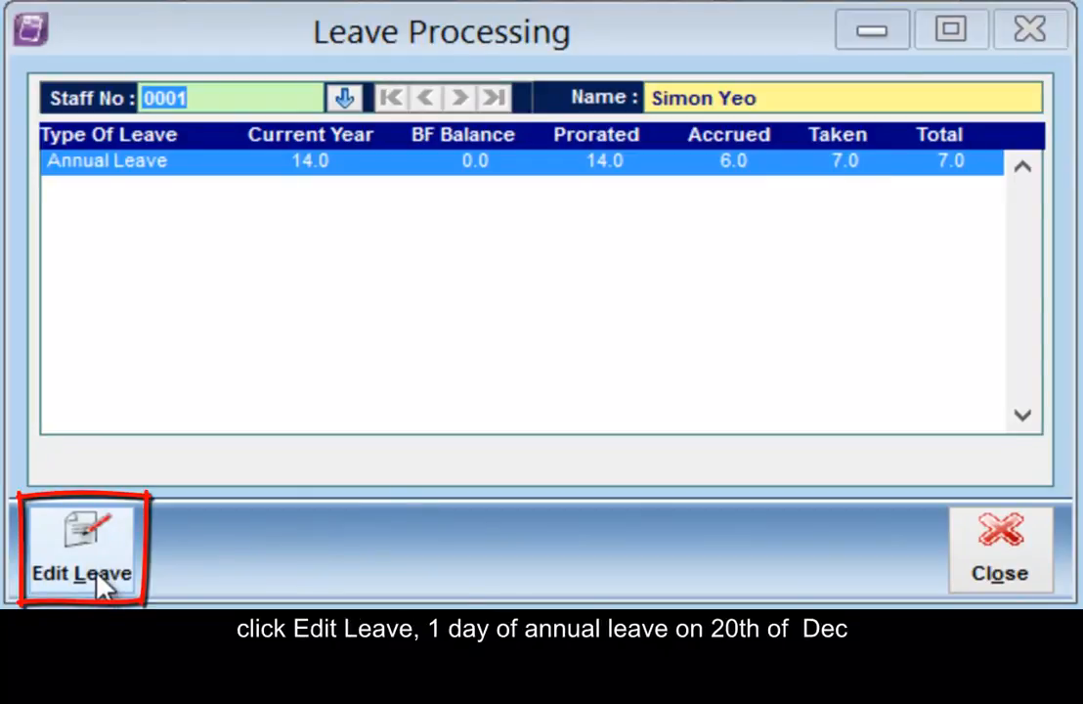
pyautogui.click(82, 548)
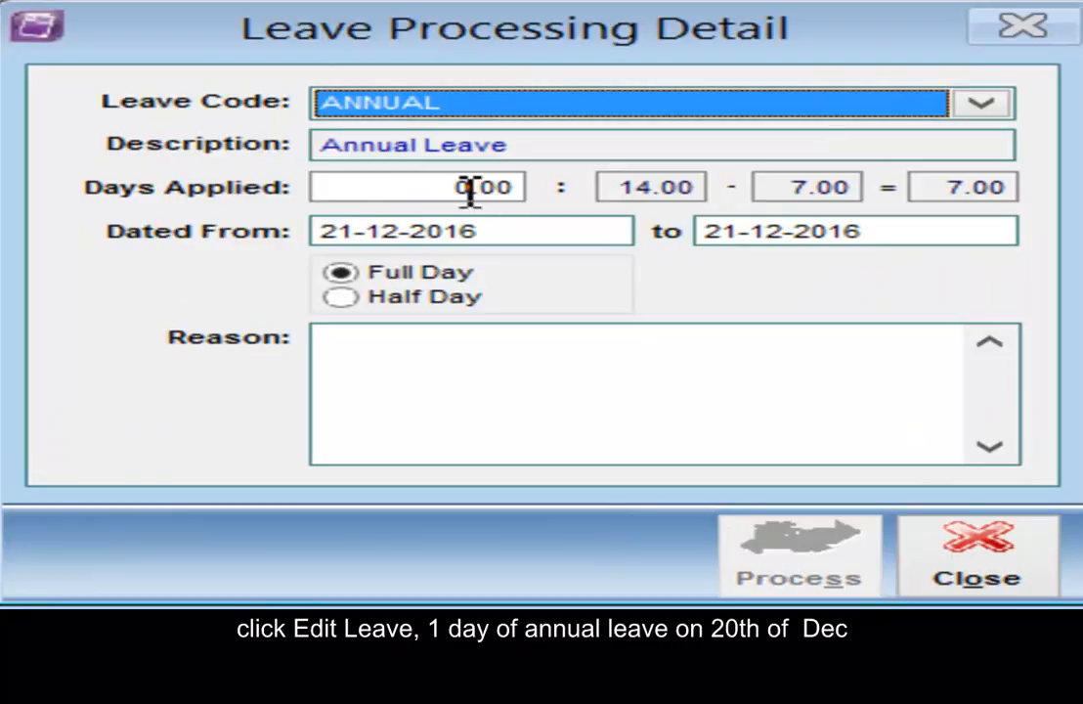
pyautogui.write('0.01')
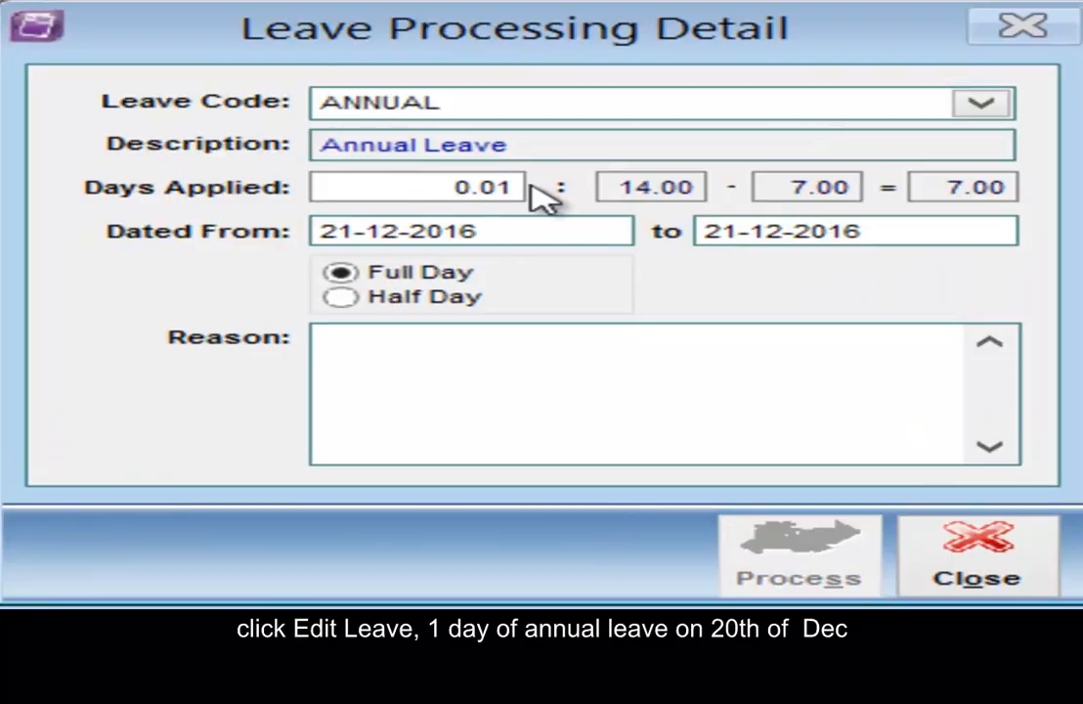
pyautogui.write('1.00')
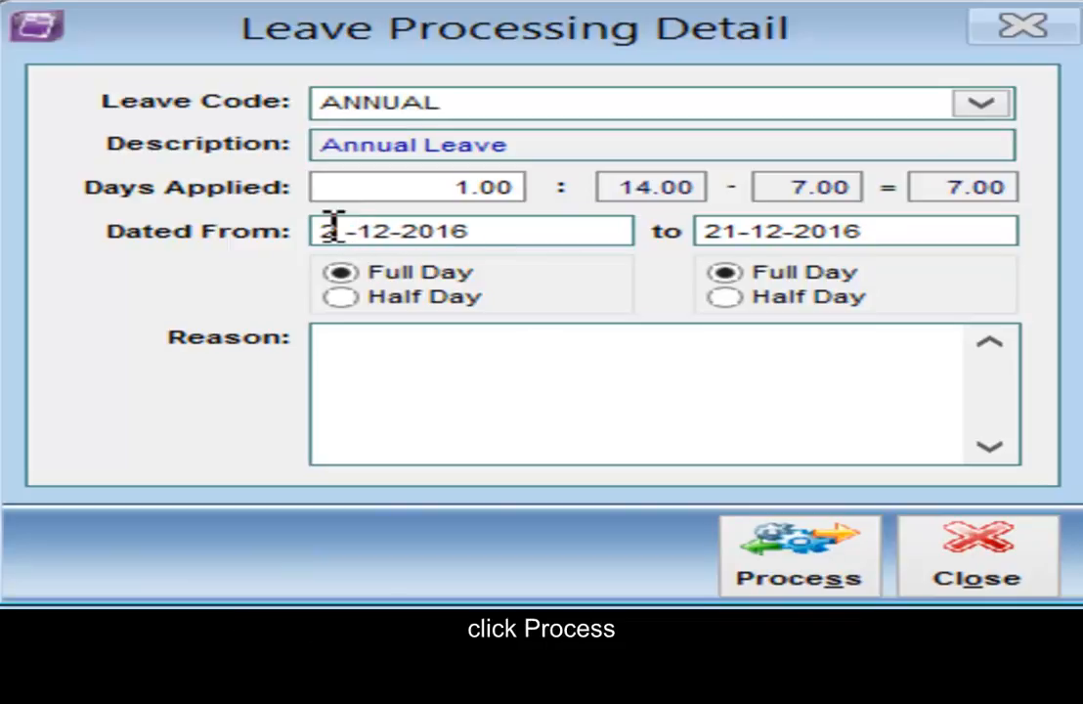
pyautogui.click(797, 555)
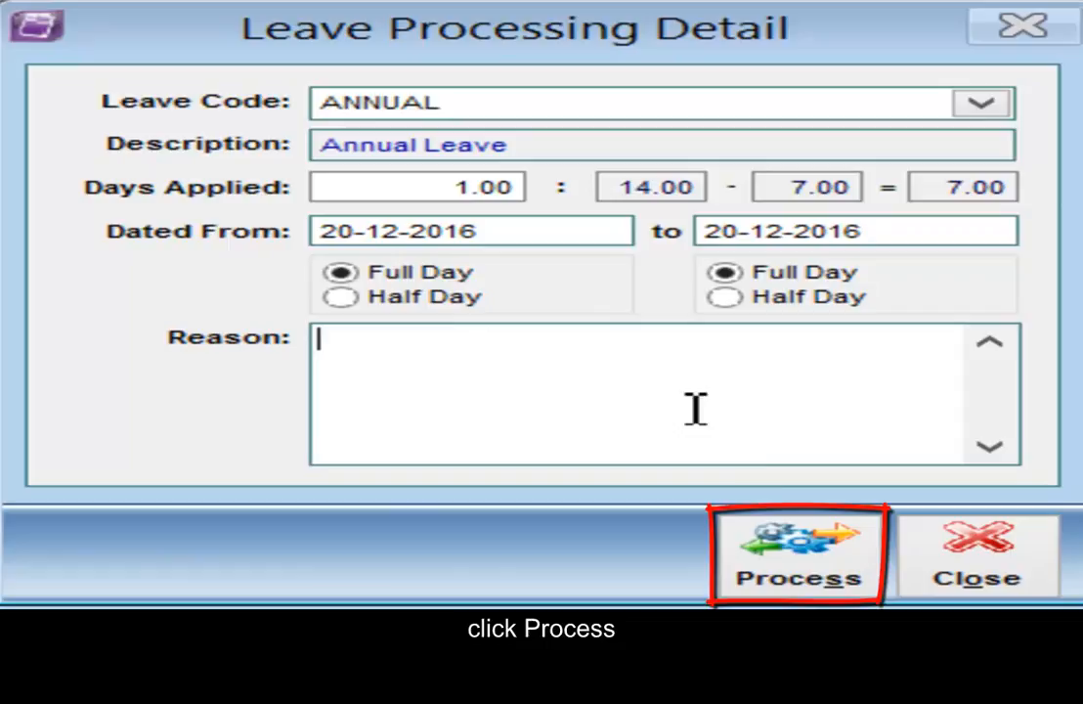
pyautogui.click(798, 556)
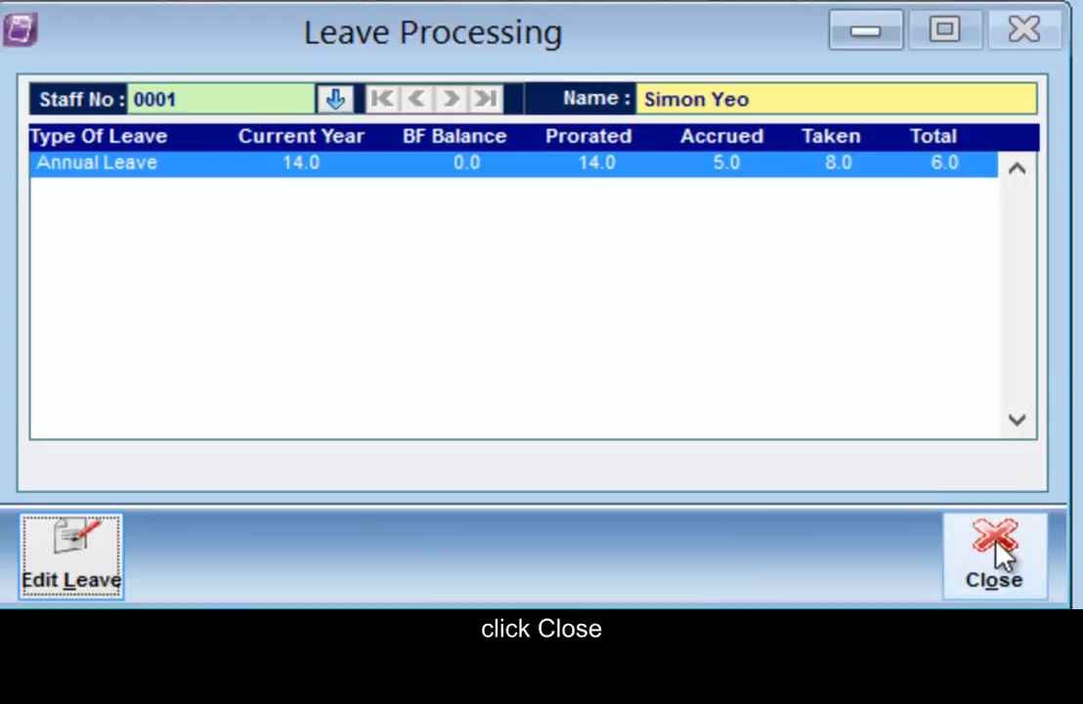
pyautogui.click(996, 555)
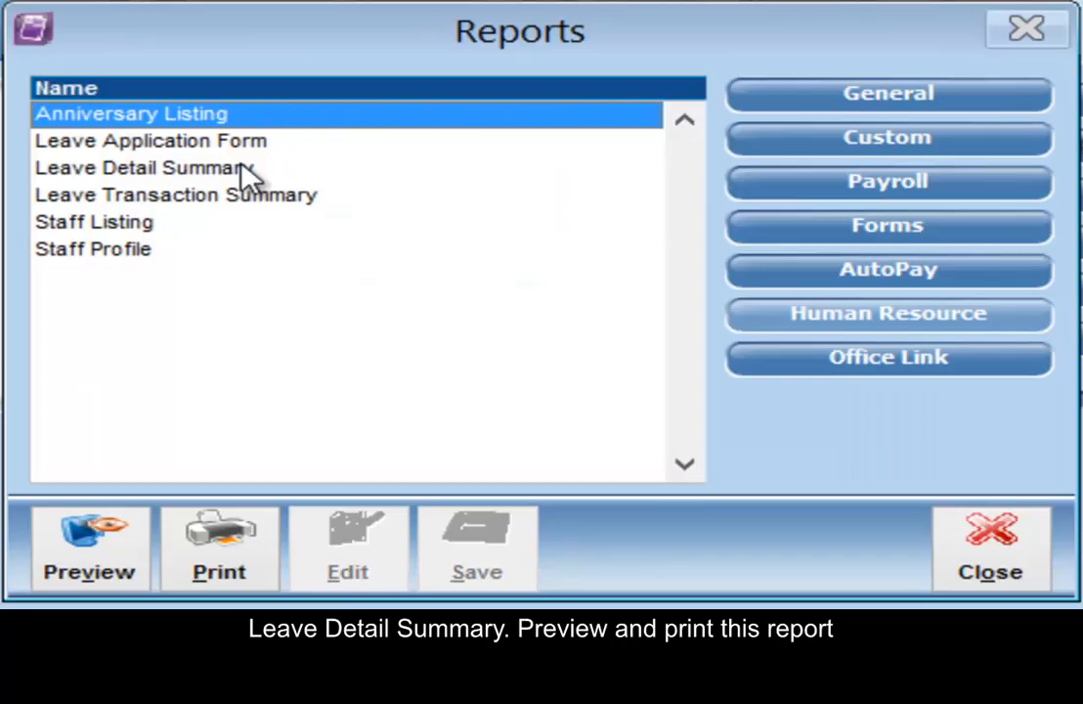
# - Choose the Leave Transaction Summary report after the Leave Detail Summary
pyautogui.click(145, 168)
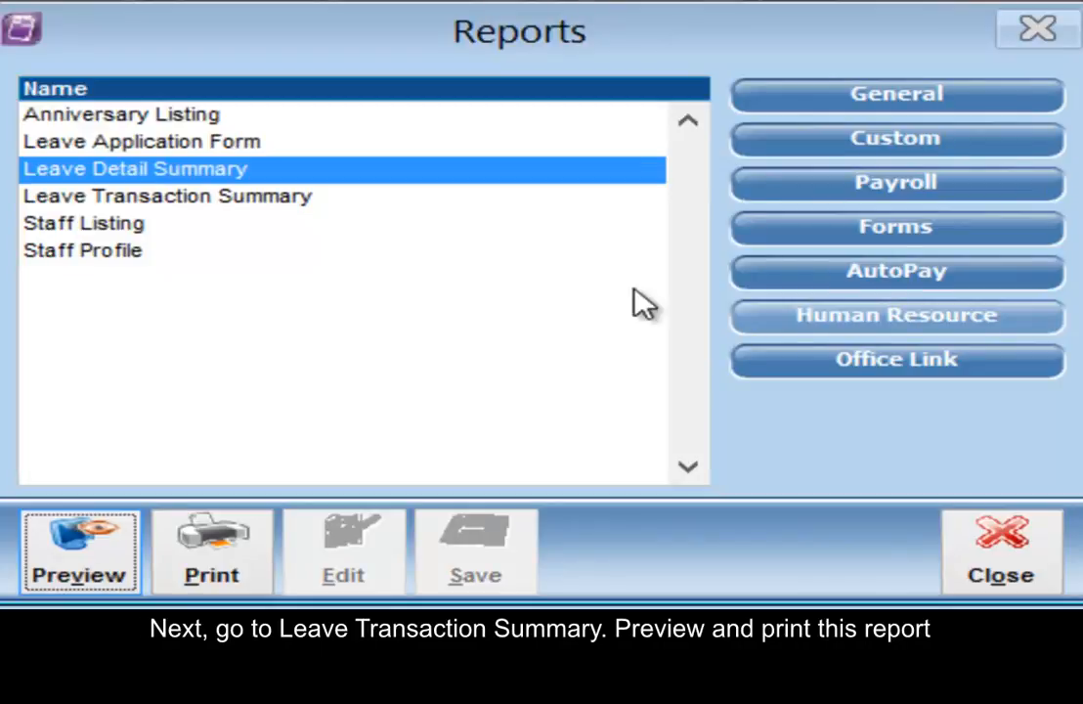
pyautogui.click(166, 195)
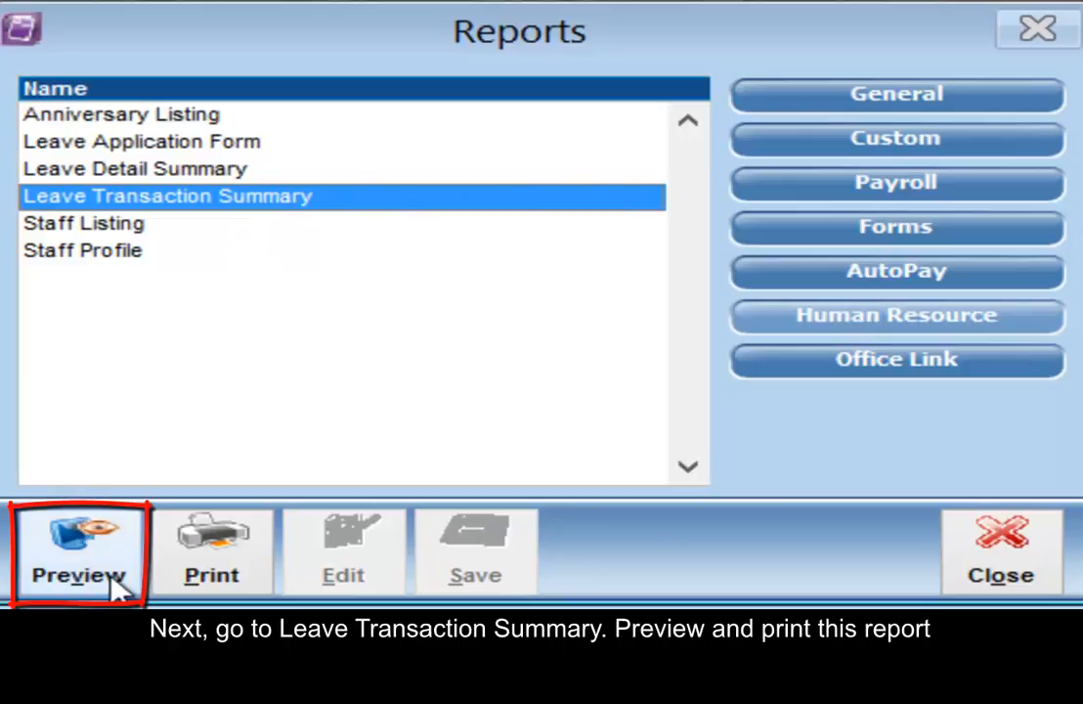
# - Preview the Leave Transaction Summary for all staff across all months
pyautogui.click(79, 551)
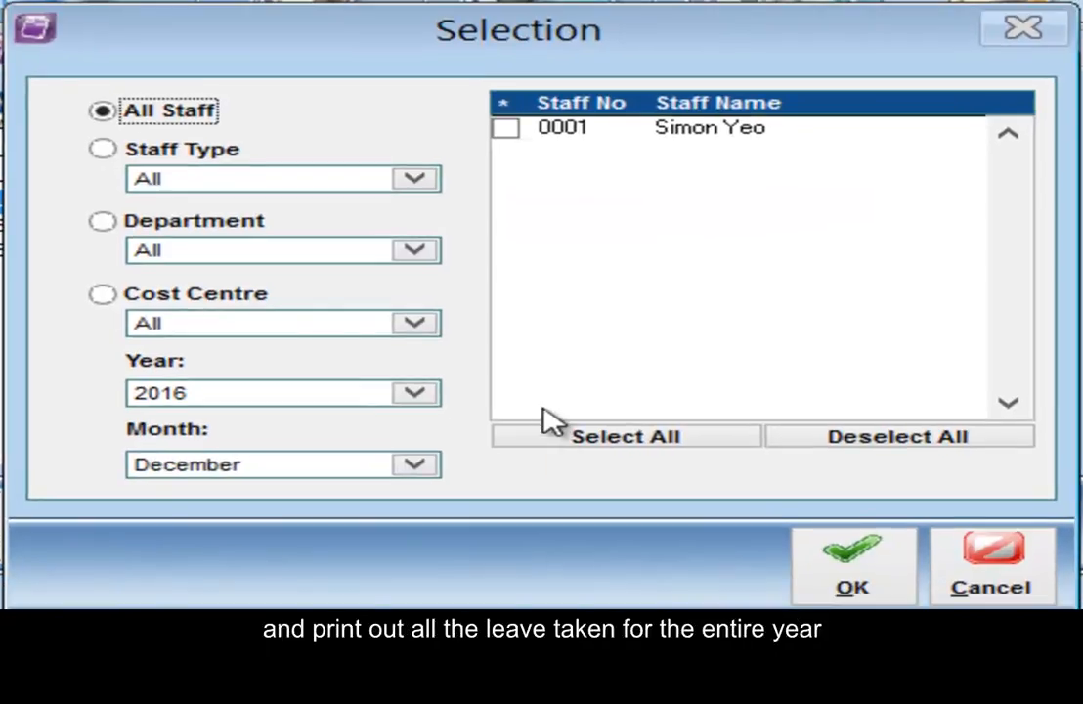
pyautogui.click(626, 436)
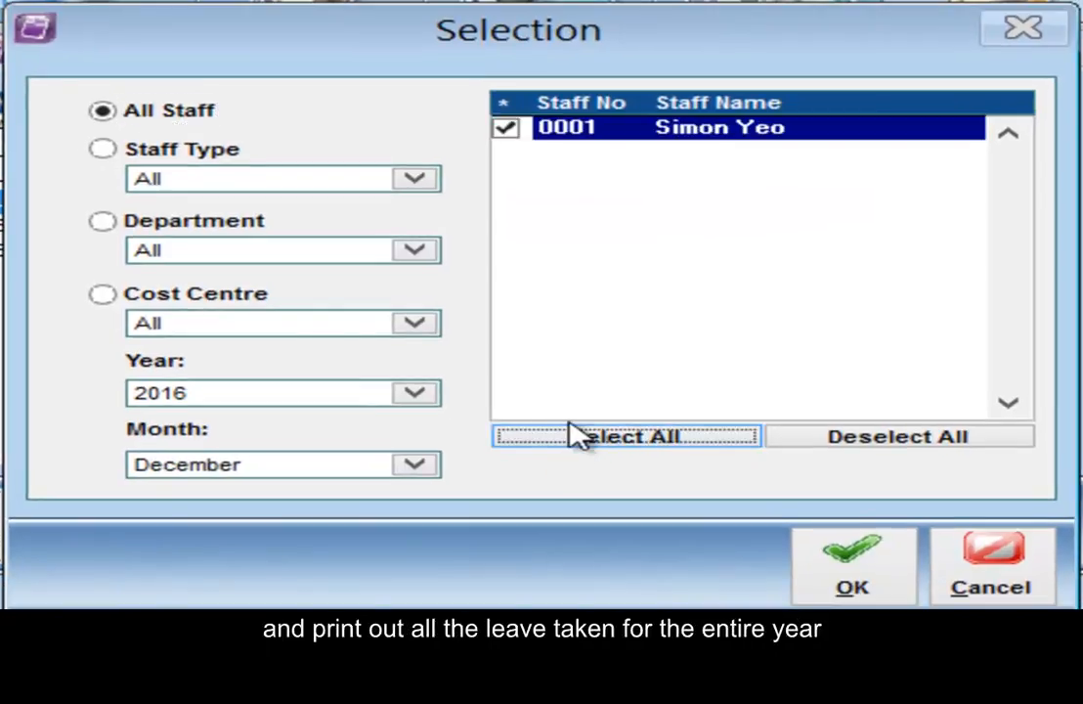
pyautogui.click(414, 465)
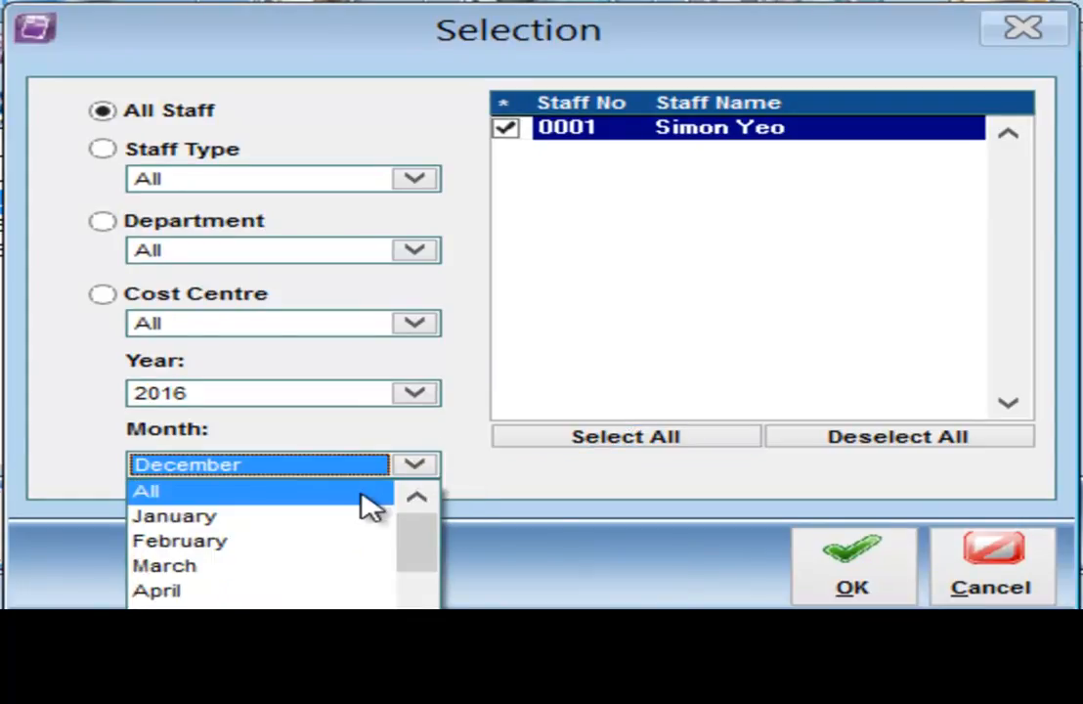
pyautogui.click(853, 567)
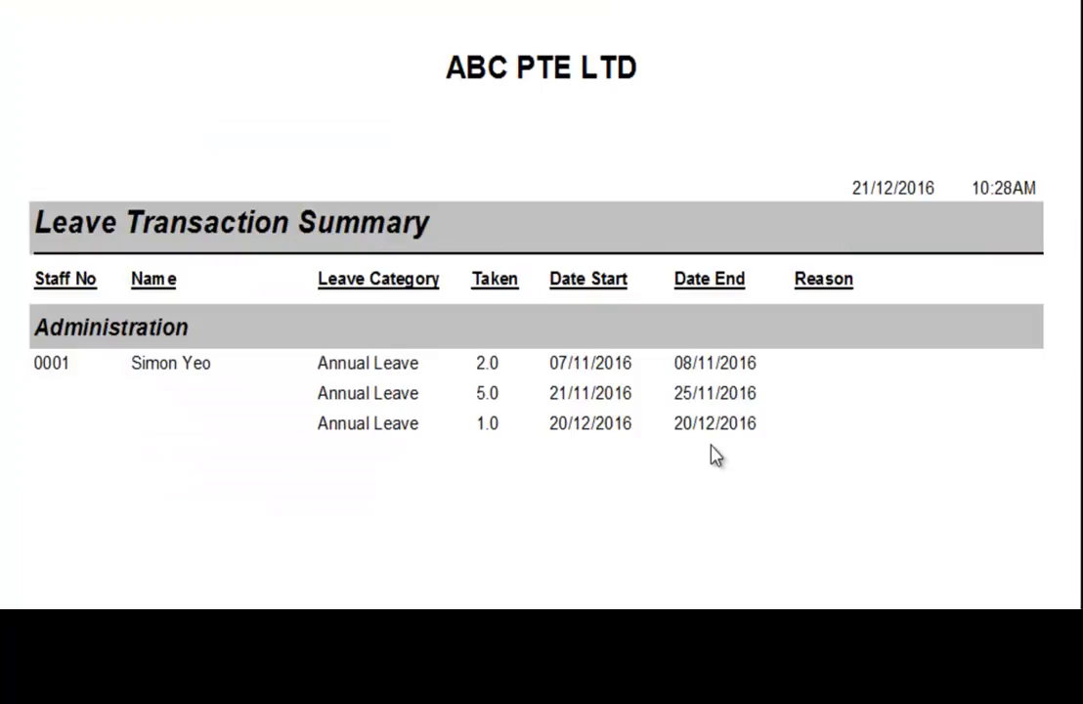
pyautogui.moveTo(83, 54)
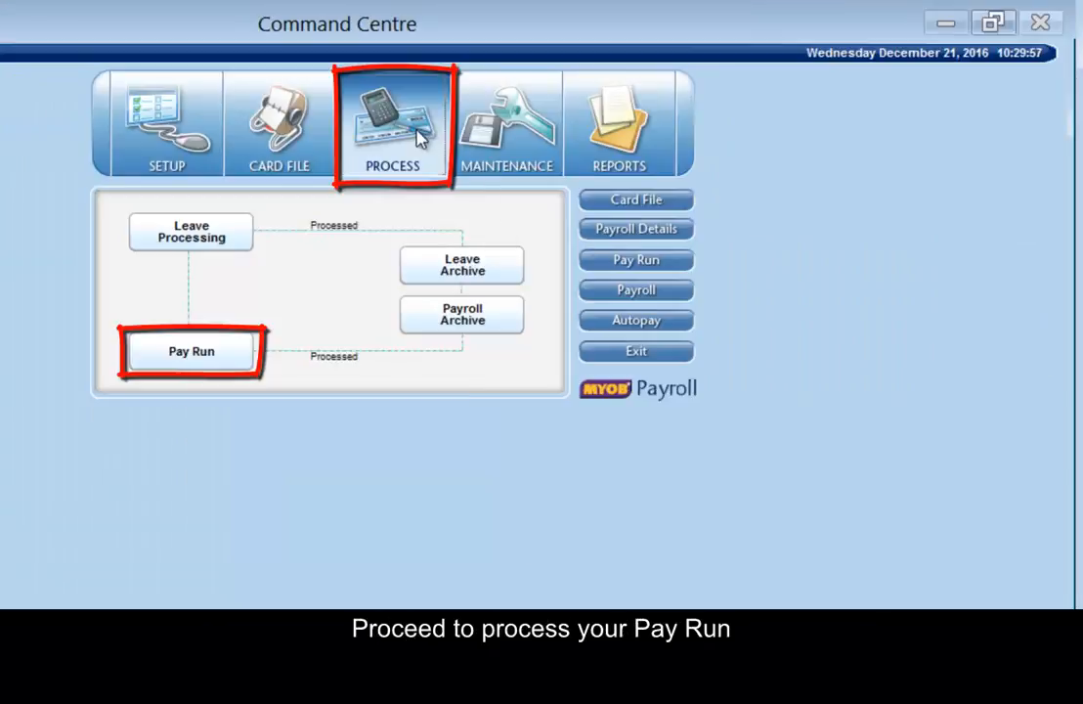
# - Create a new December 2016 pay run generating regular payments from payroll details
pyautogui.click(192, 352)
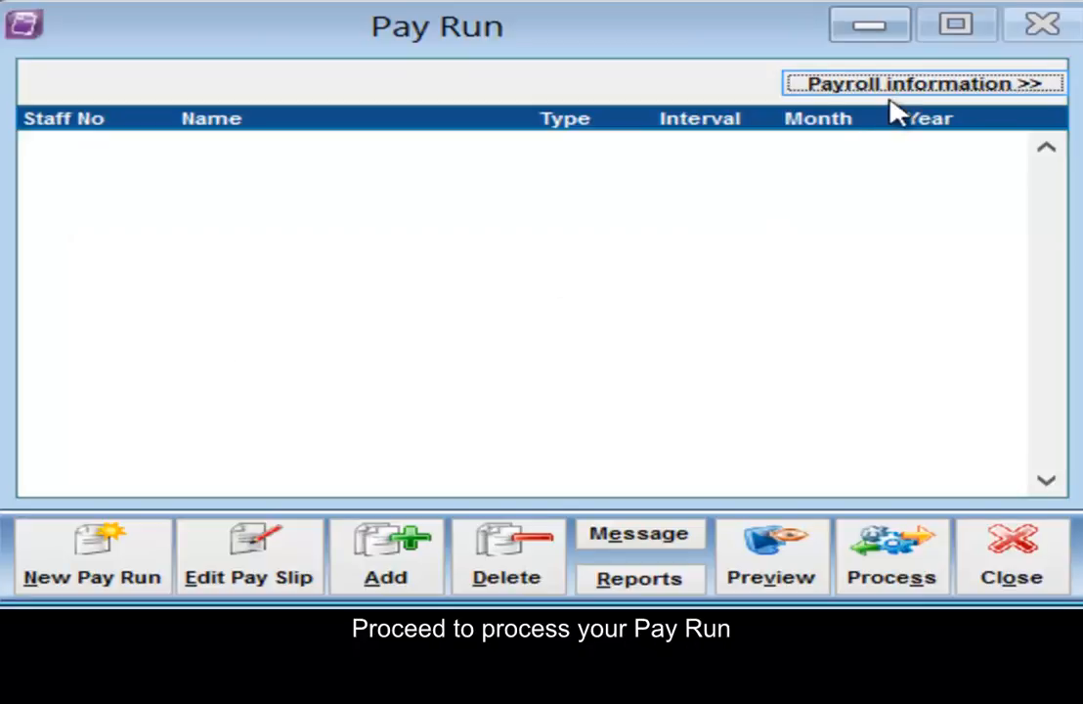
pyautogui.click(923, 82)
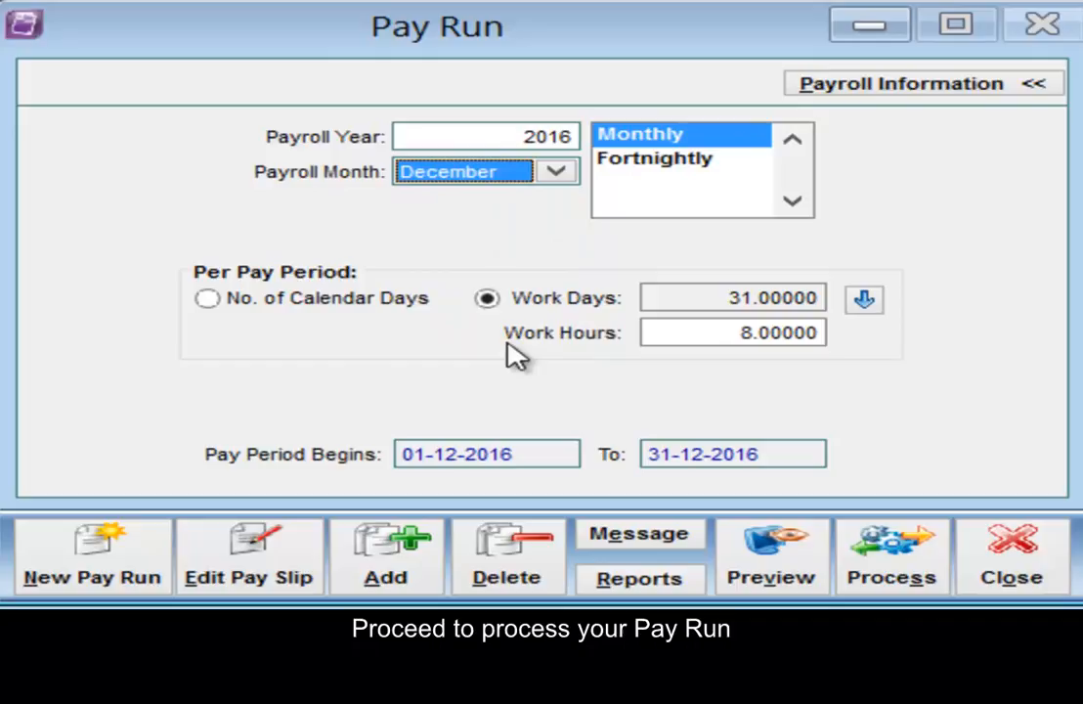
pyautogui.click(90, 556)
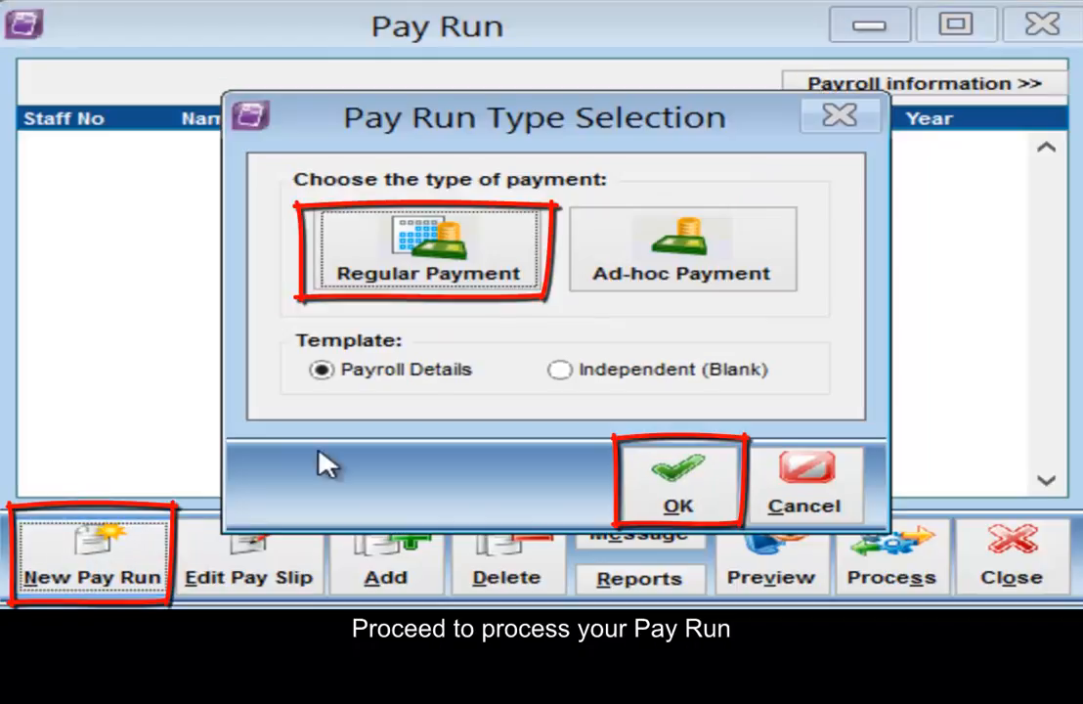
pyautogui.click(677, 475)
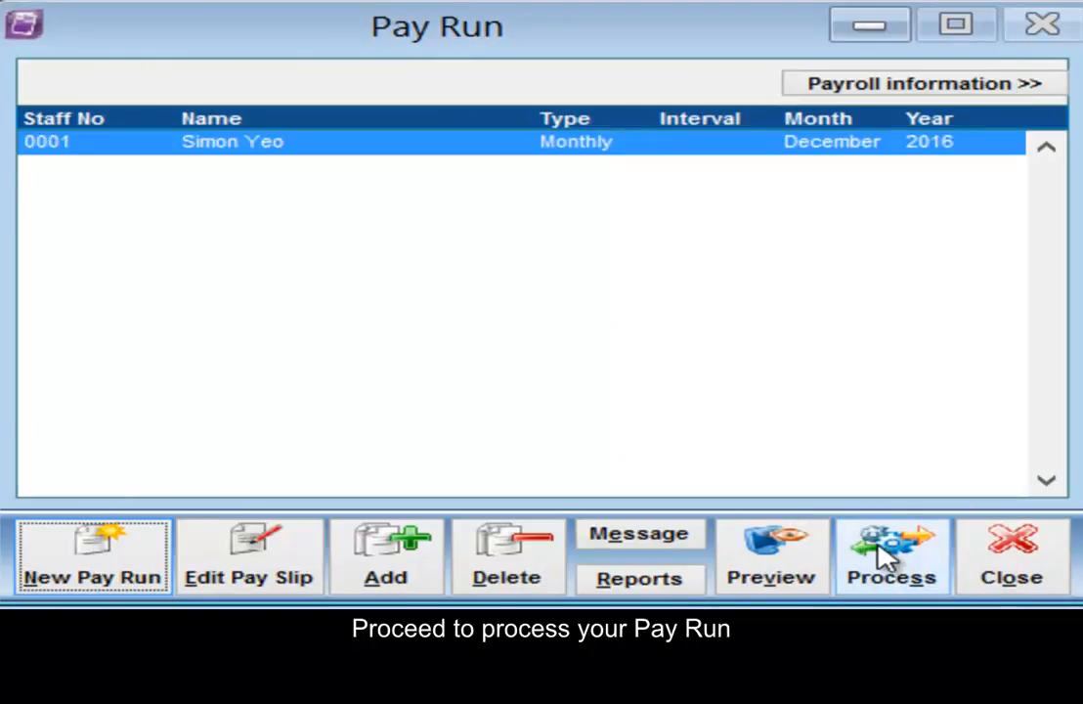
pyautogui.click(891, 555)
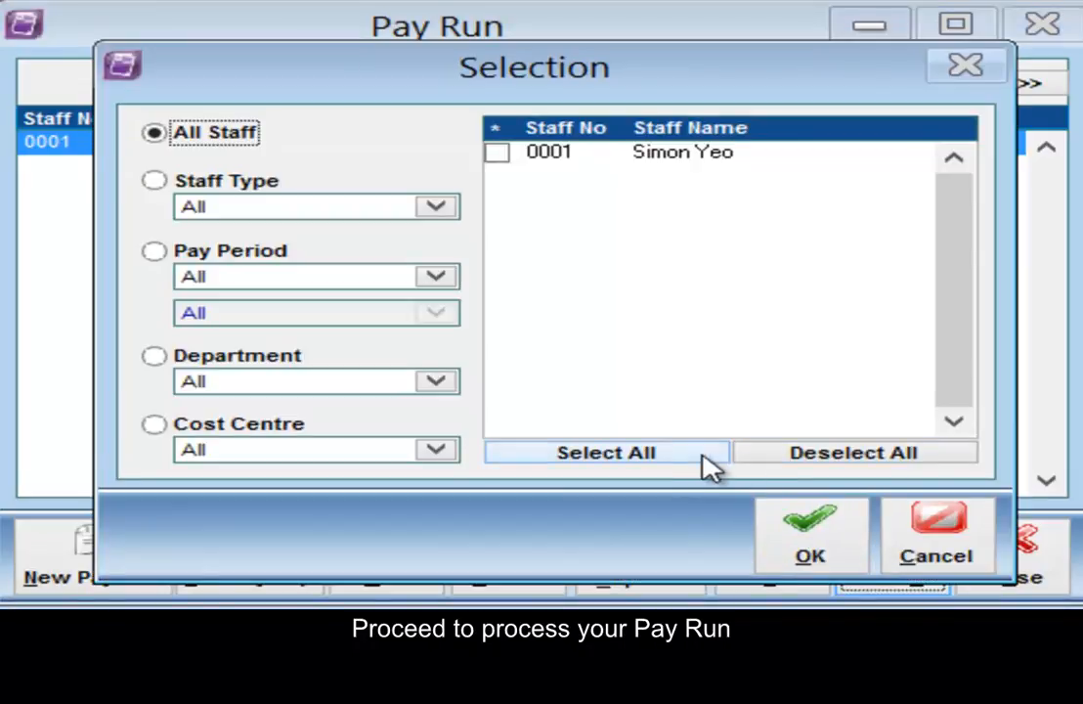
pyautogui.click(604, 452)
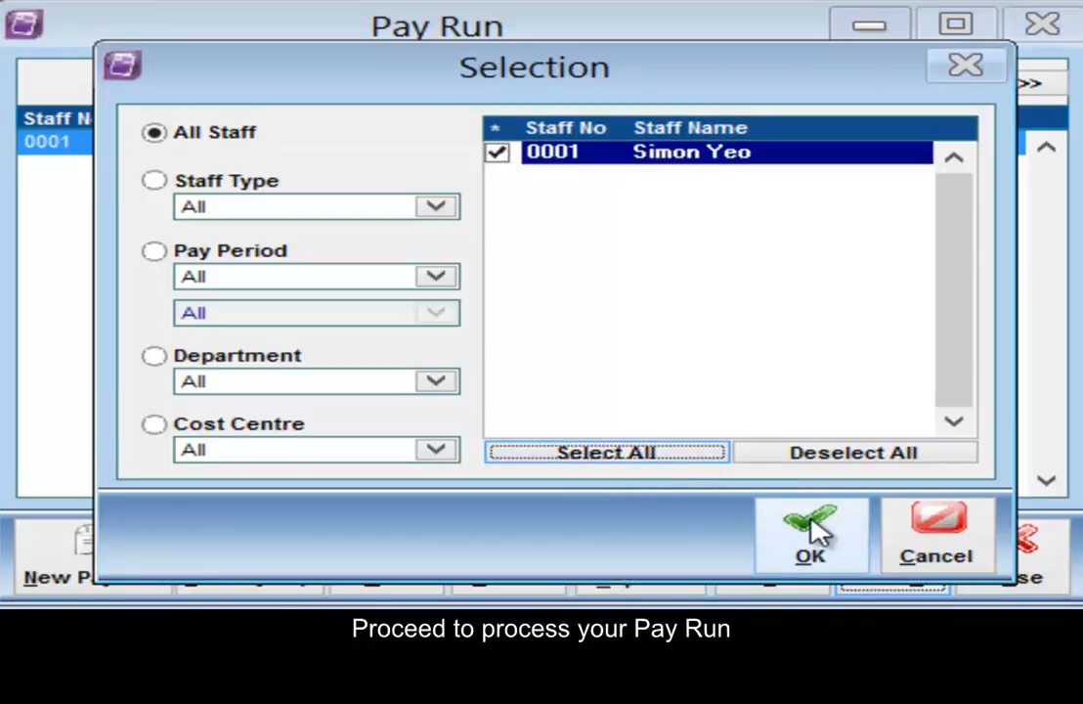
pyautogui.click(810, 532)
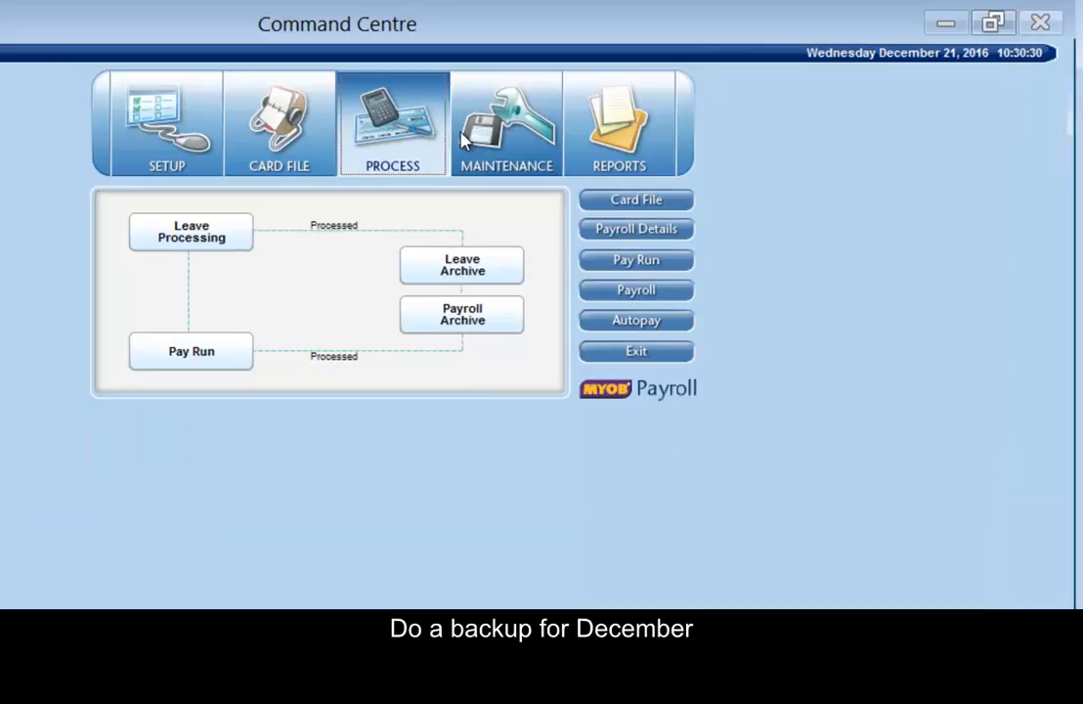
# - Back up the December payroll data as pp20161221.zip
pyautogui.click(506, 122)
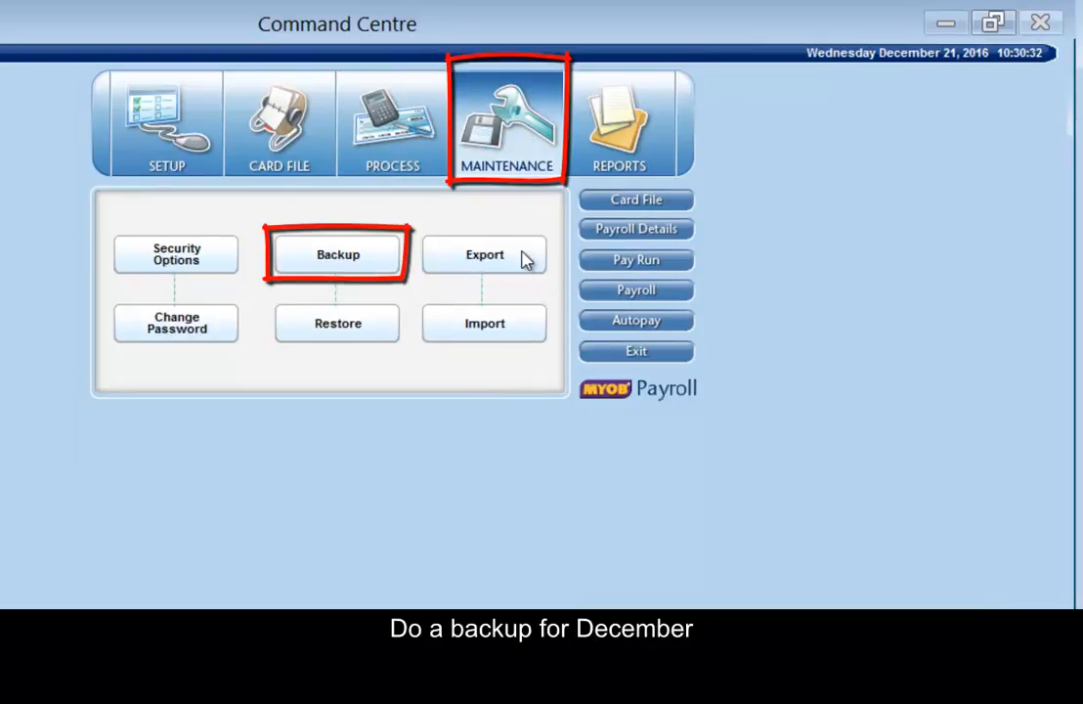
pyautogui.click(336, 254)
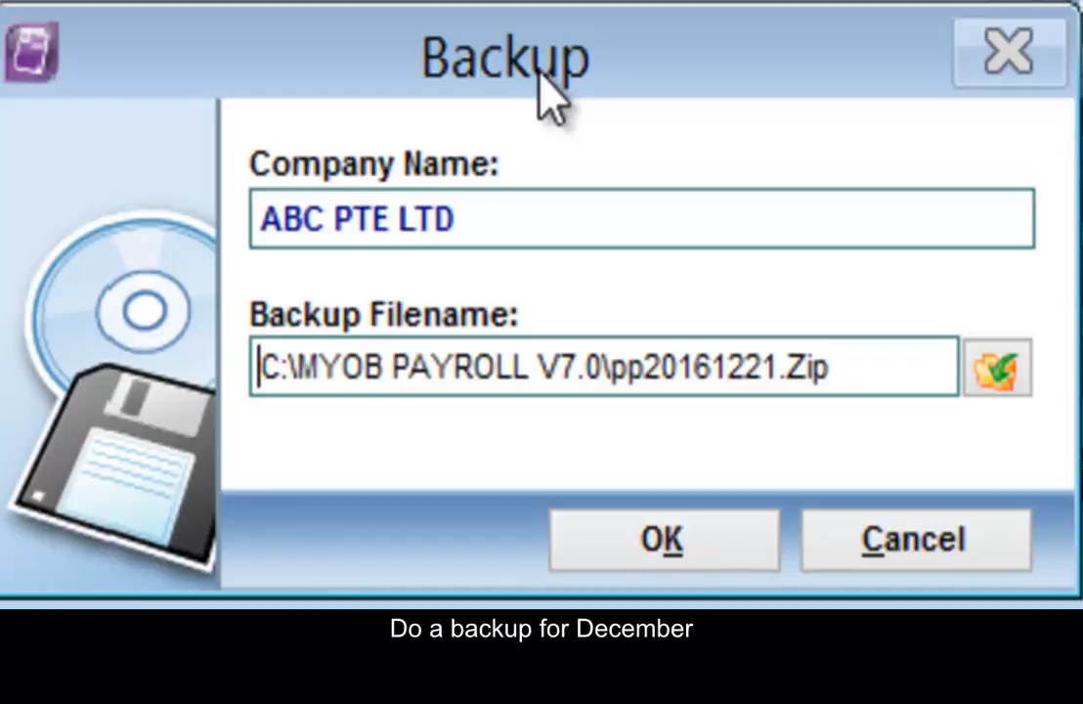
pyautogui.click(663, 540)
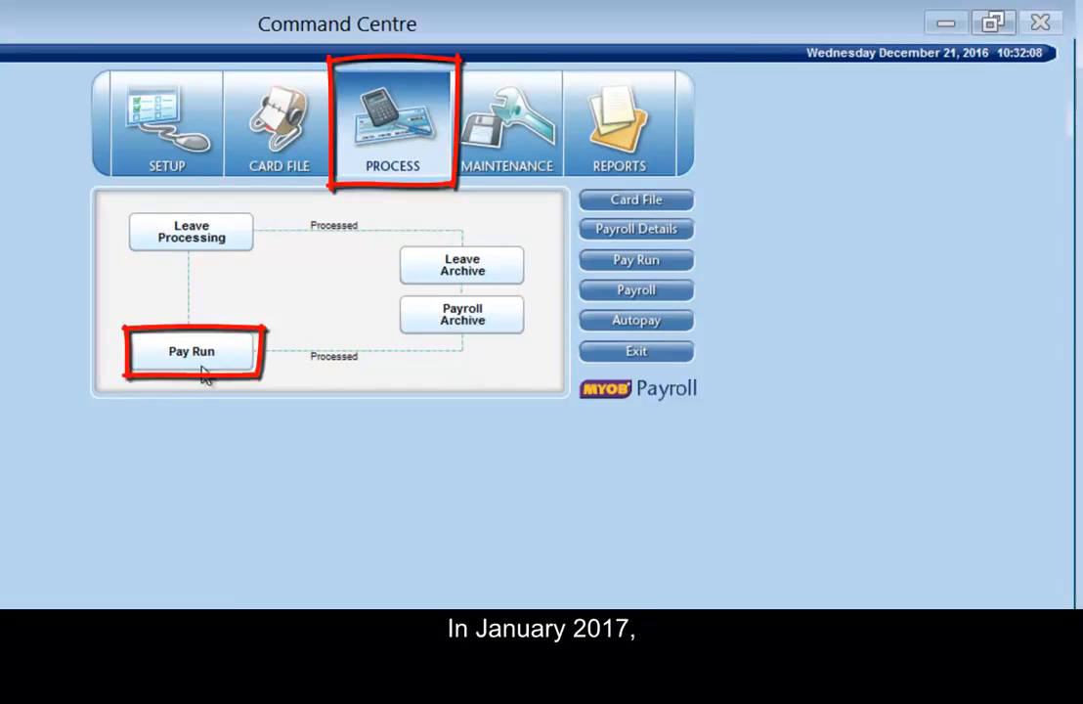
# - Set the payroll period to January 2017 in the Payroll Information settings
pyautogui.click(191, 352)
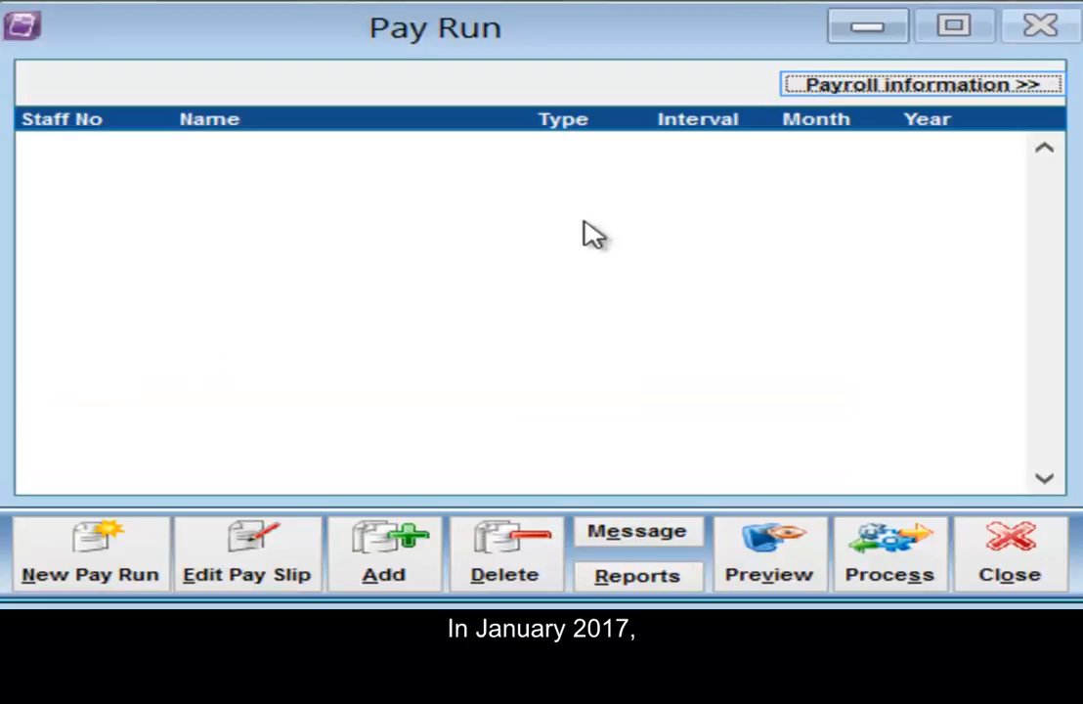
pyautogui.click(919, 84)
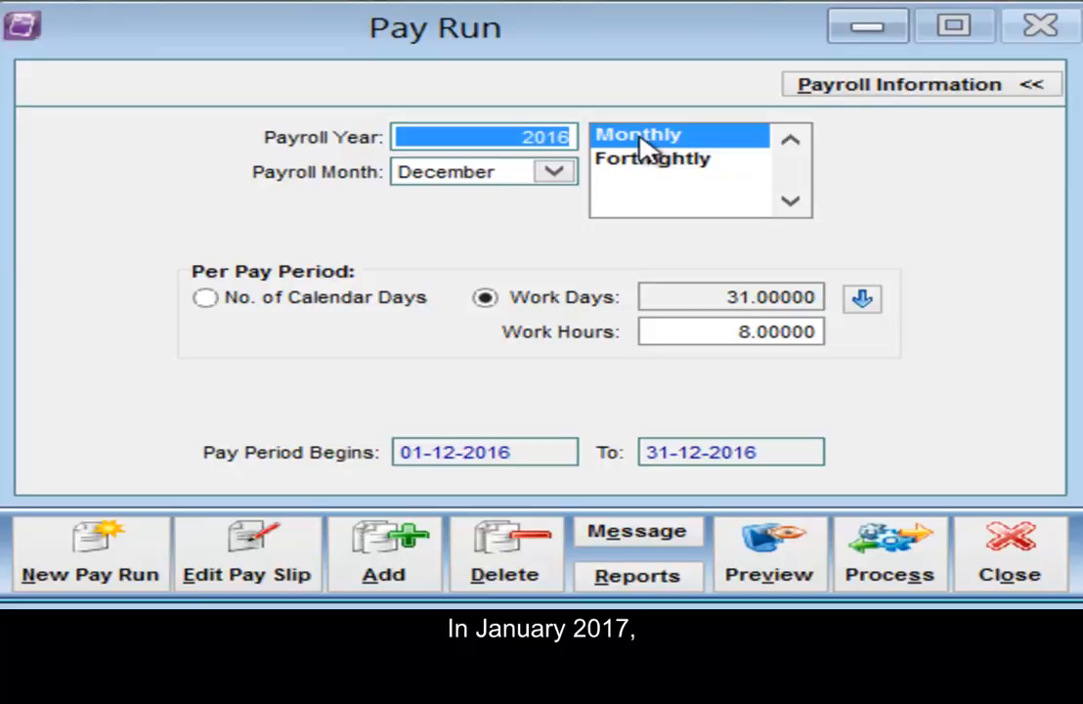
pyautogui.write('201')
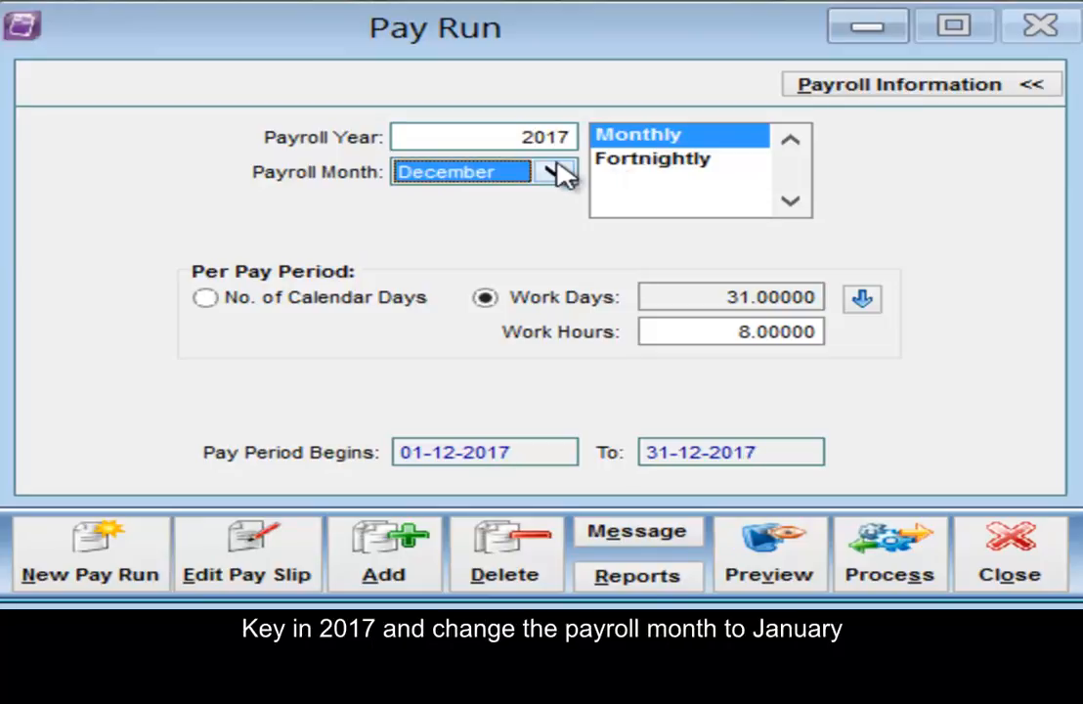
pyautogui.click(556, 172)
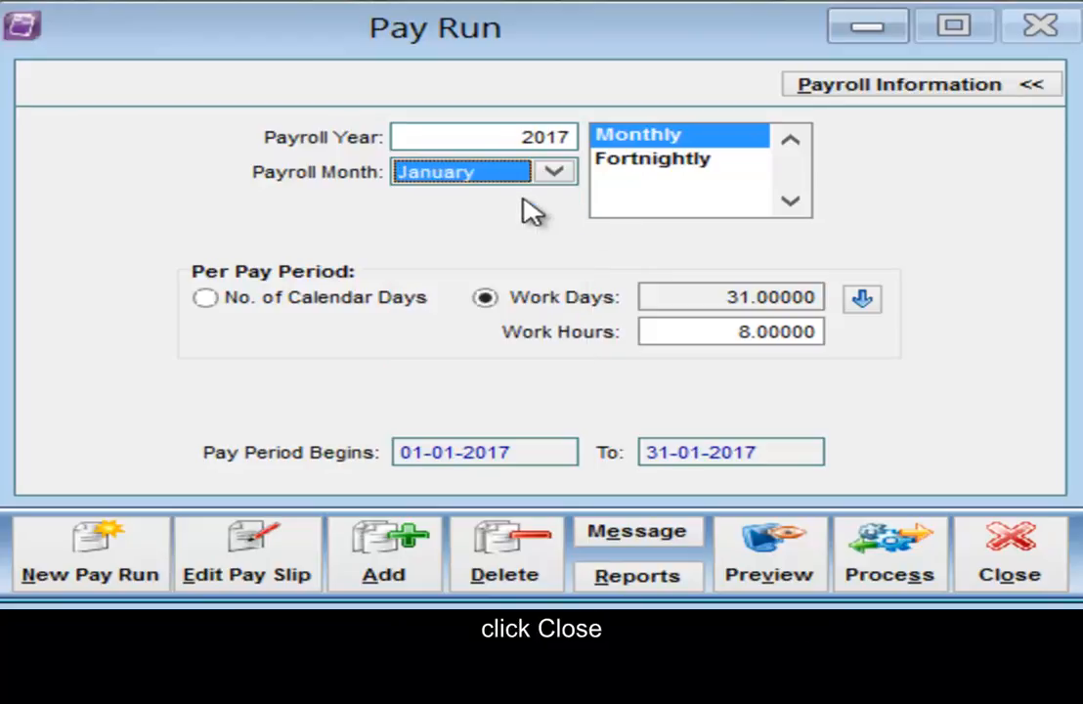
pyautogui.click(1009, 551)
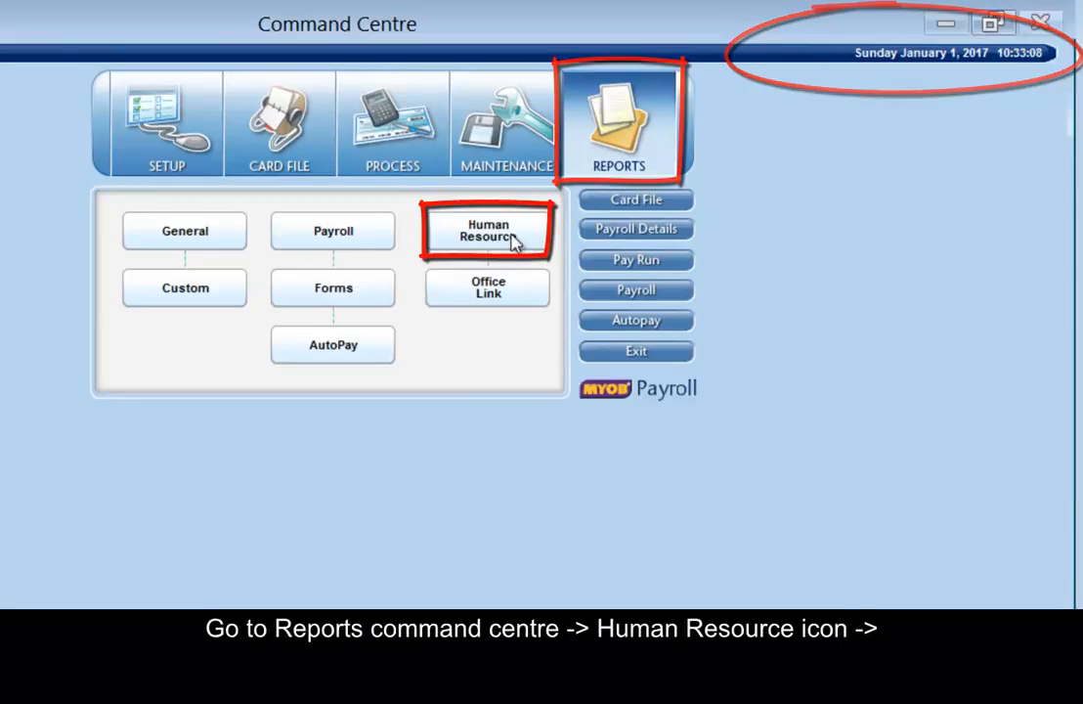
pyautogui.click(487, 231)
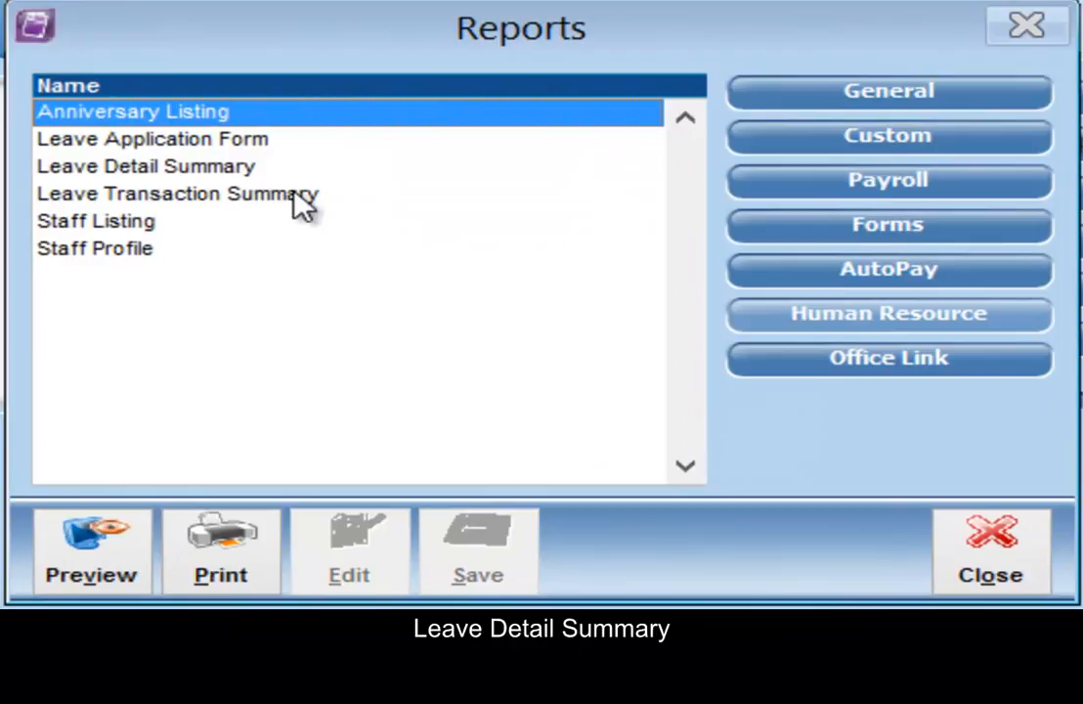
pyautogui.click(145, 166)
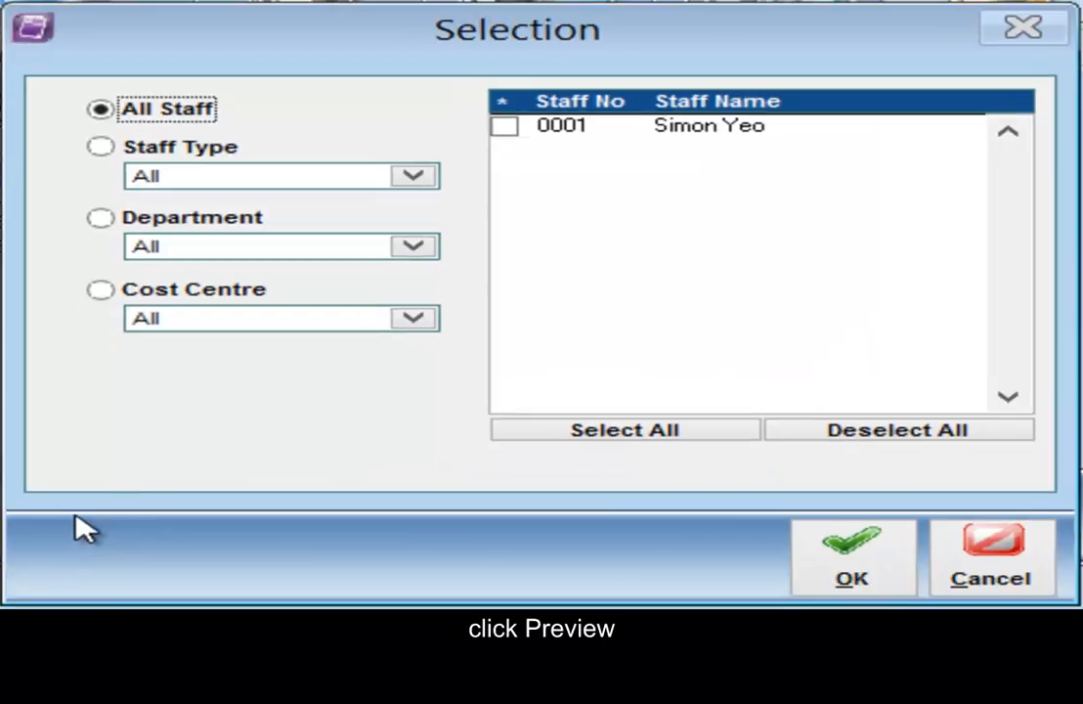
pyautogui.click(625, 430)
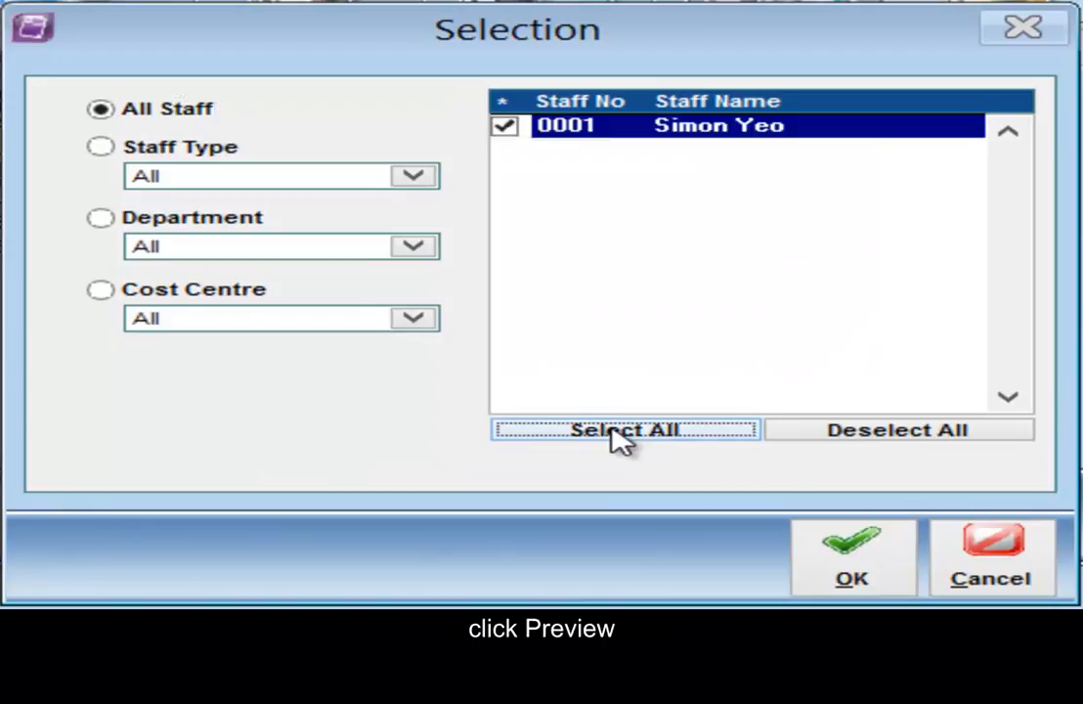
pyautogui.click(852, 557)
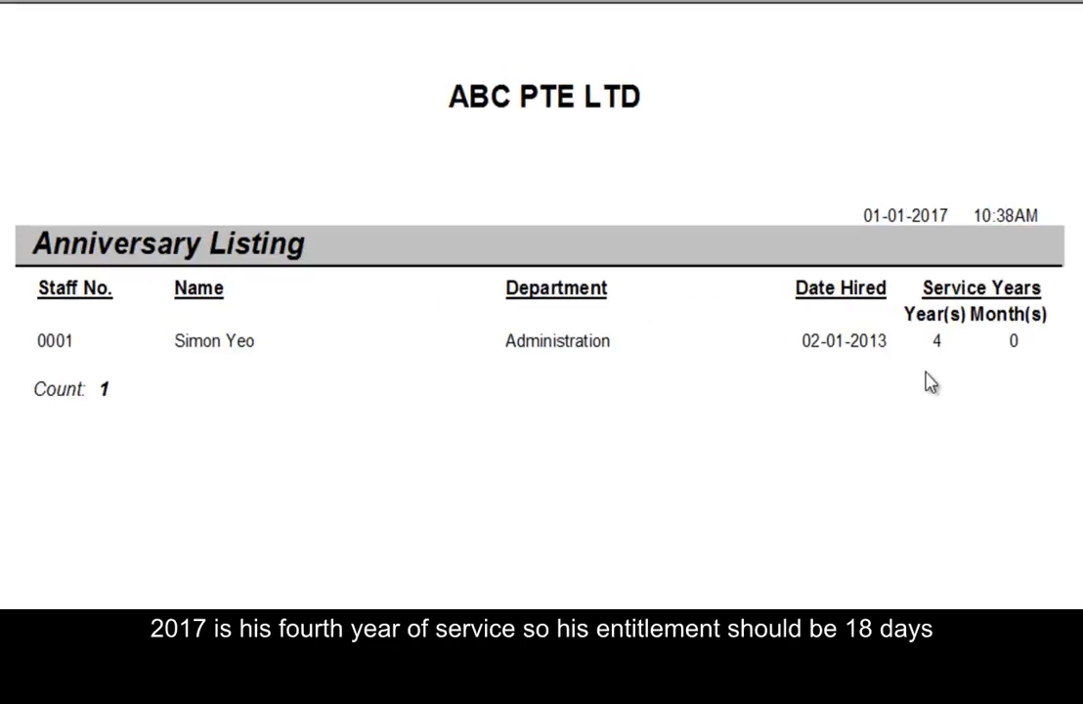
pyautogui.moveTo(939, 374)
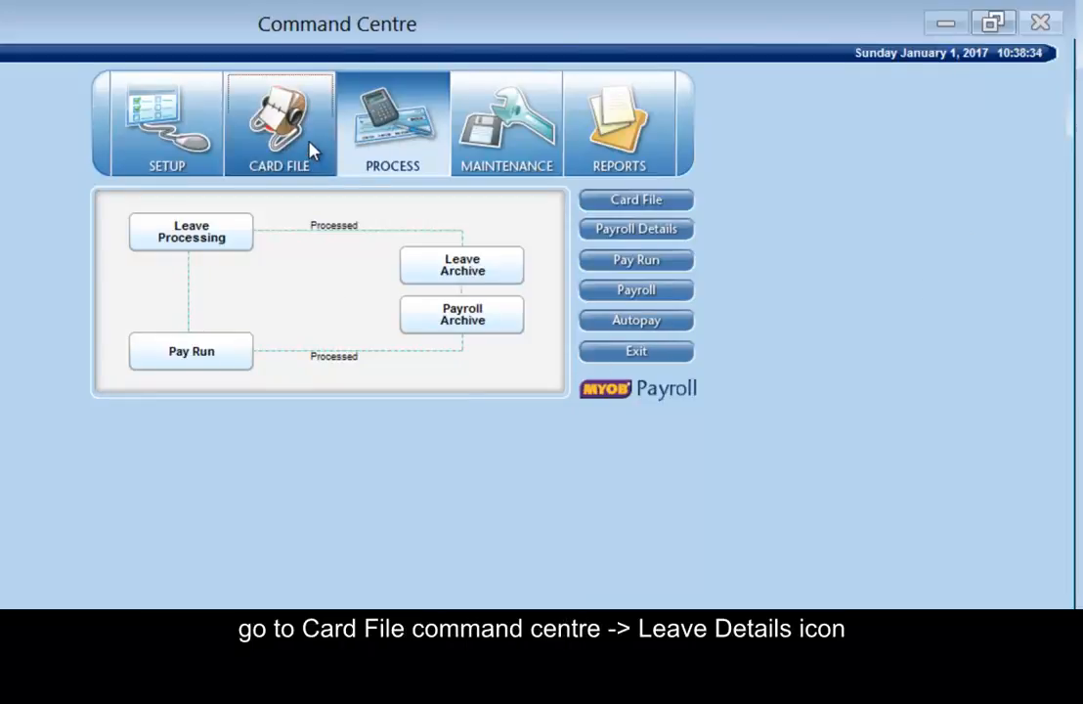
pyautogui.click(280, 117)
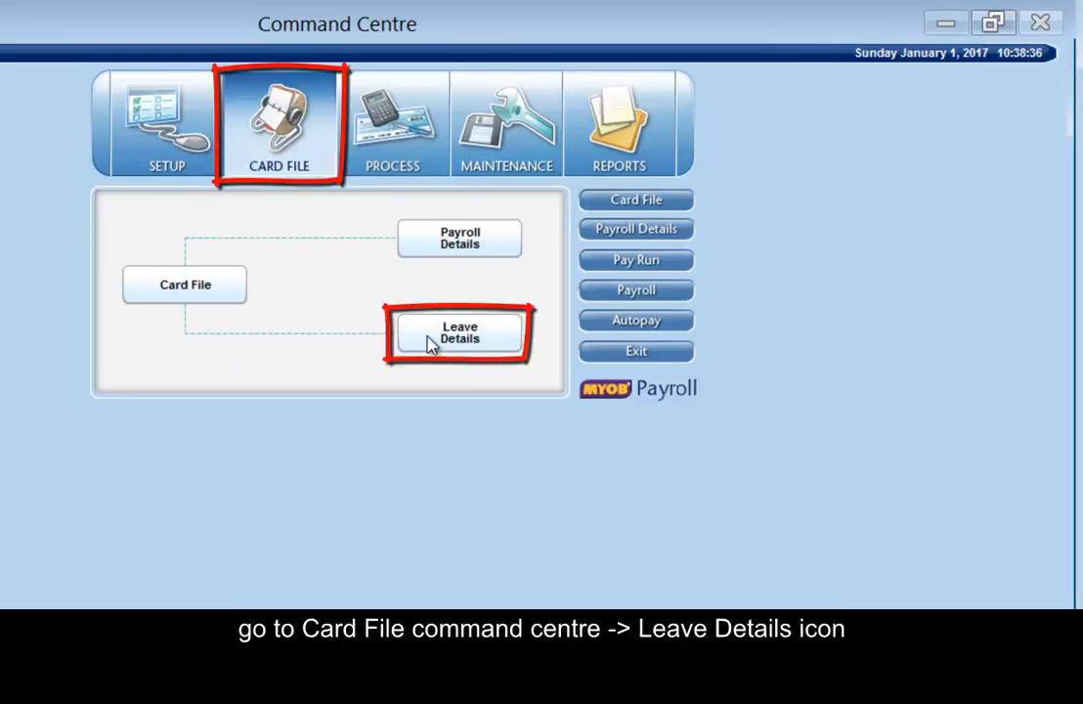
pyautogui.click(460, 333)
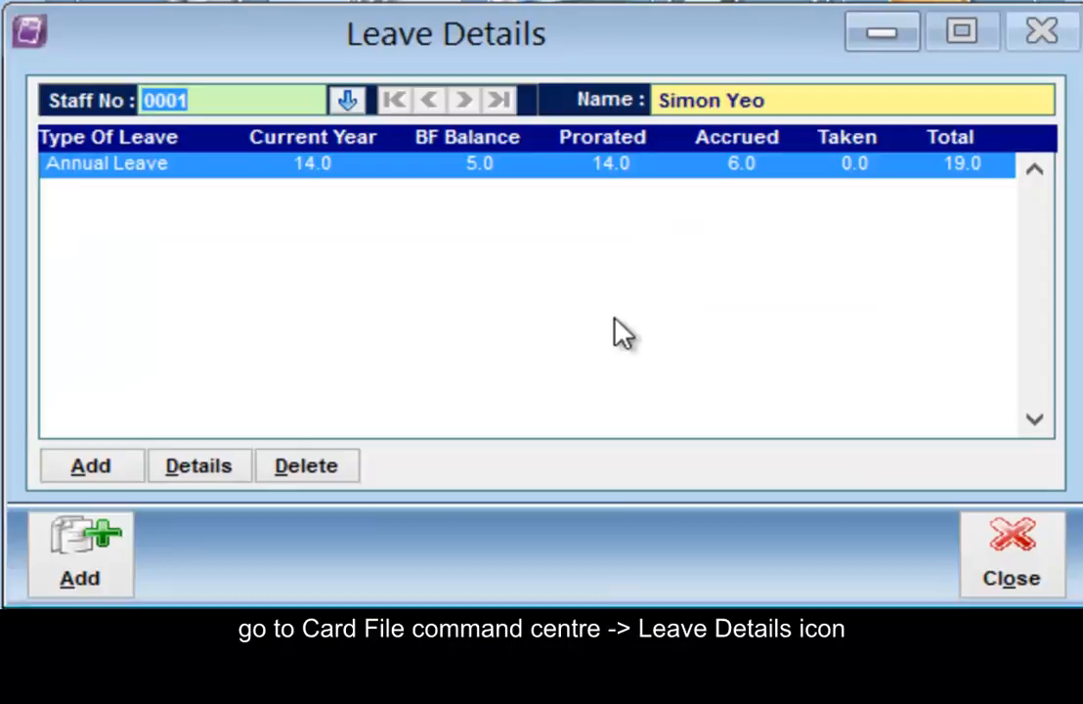
pyautogui.click(200, 466)
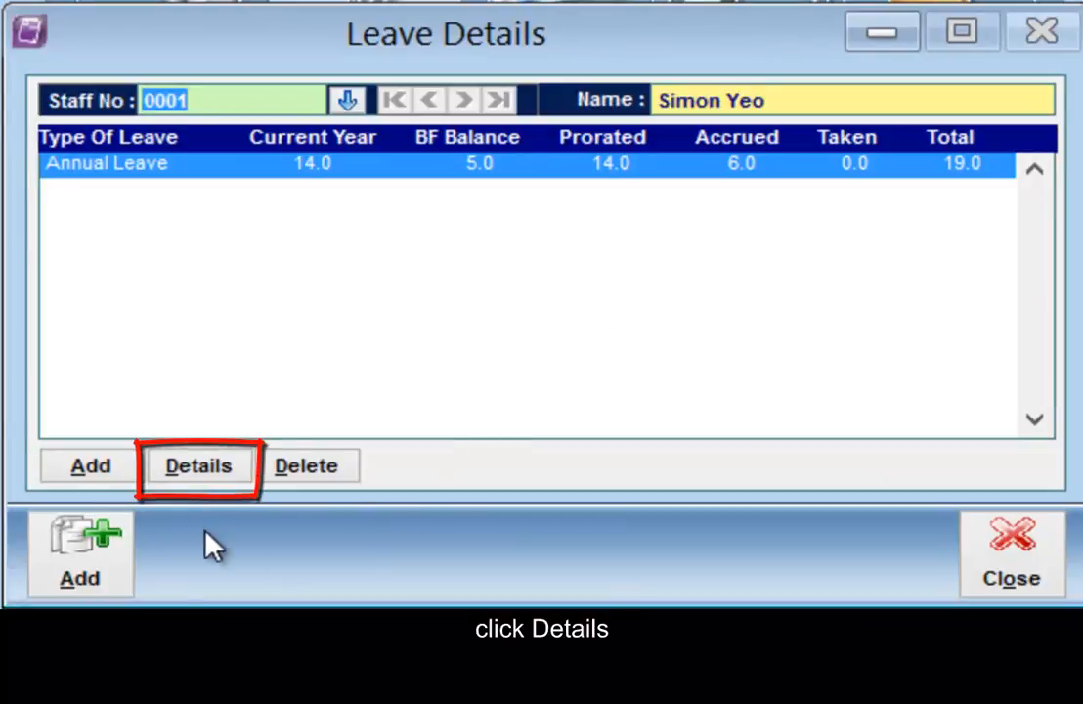
pyautogui.click(198, 466)
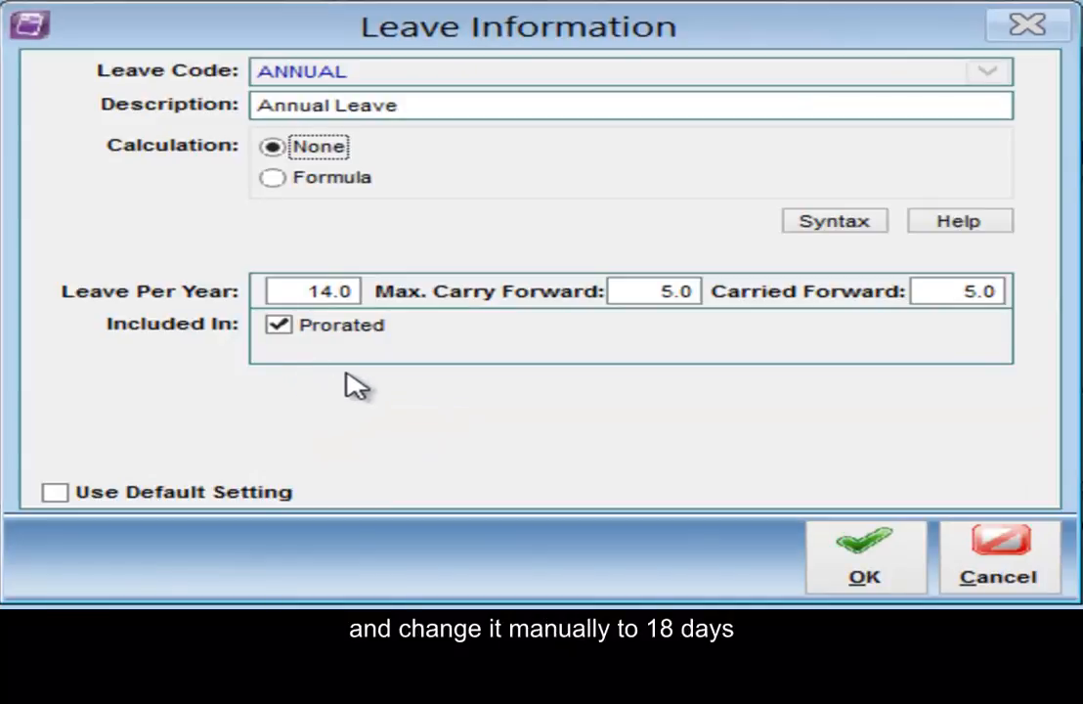
pyautogui.write('18.0')
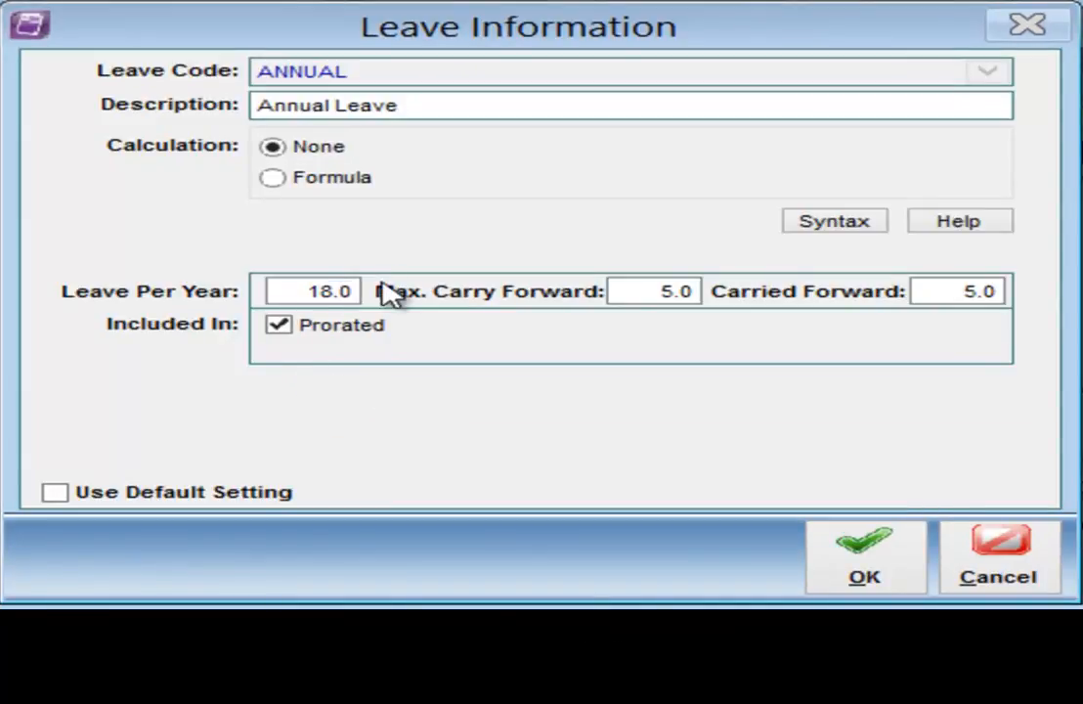
pyautogui.click(864, 557)
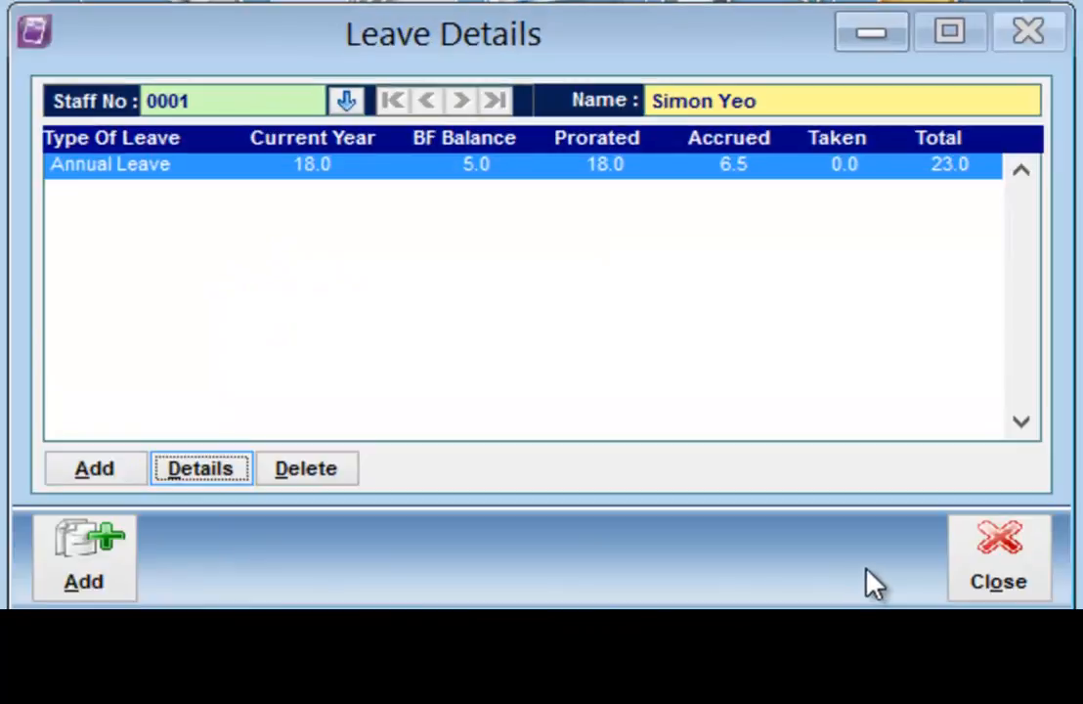
pyautogui.click(199, 467)
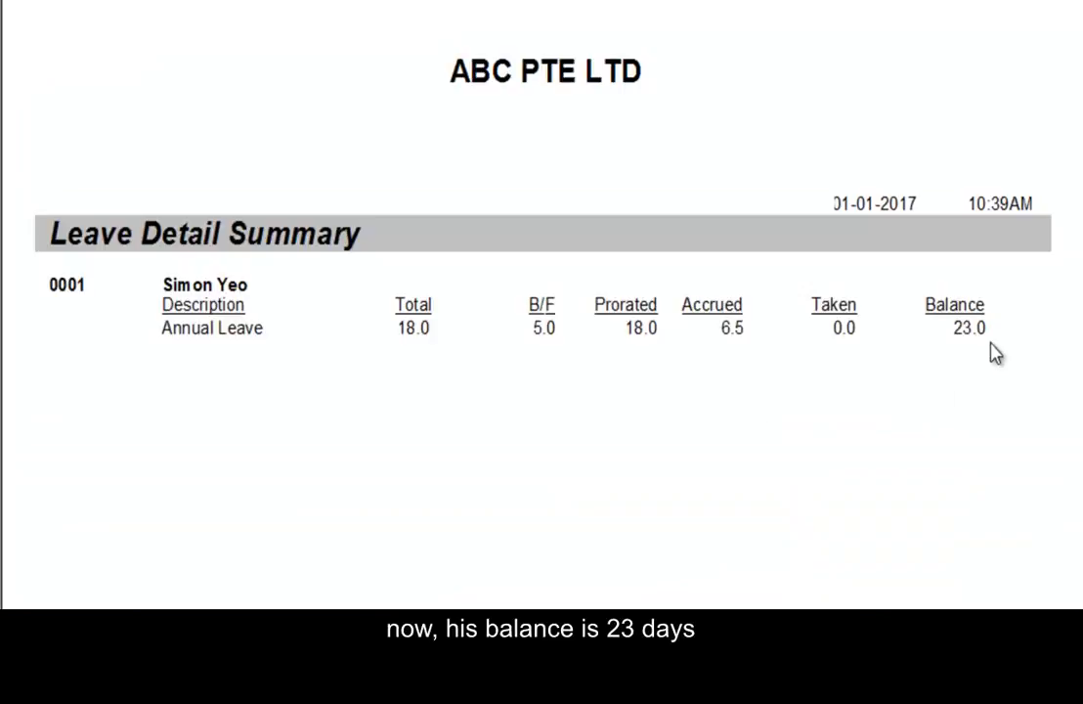